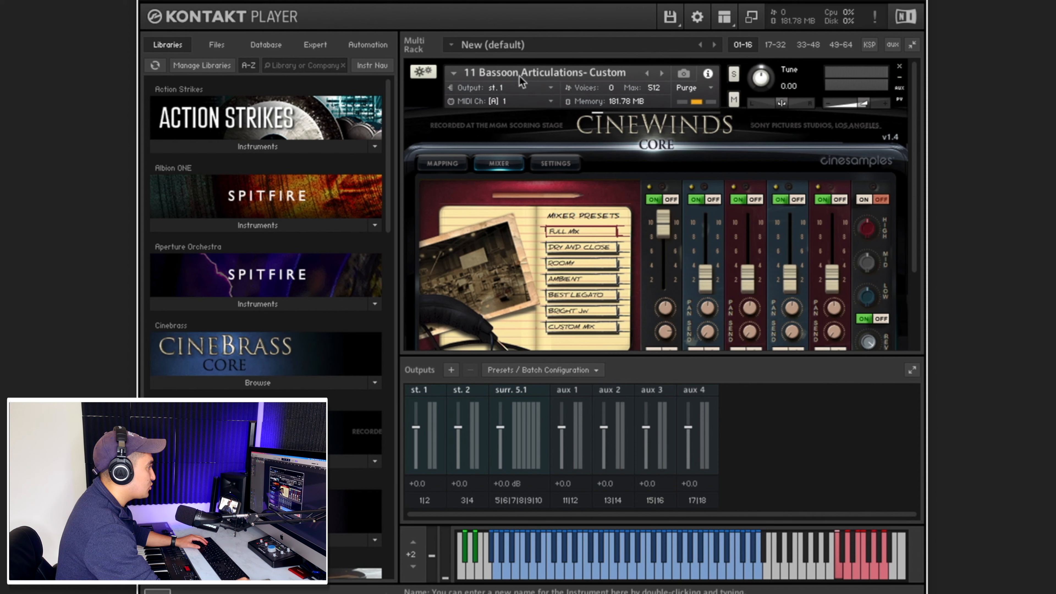
mouse_move(630, 81)
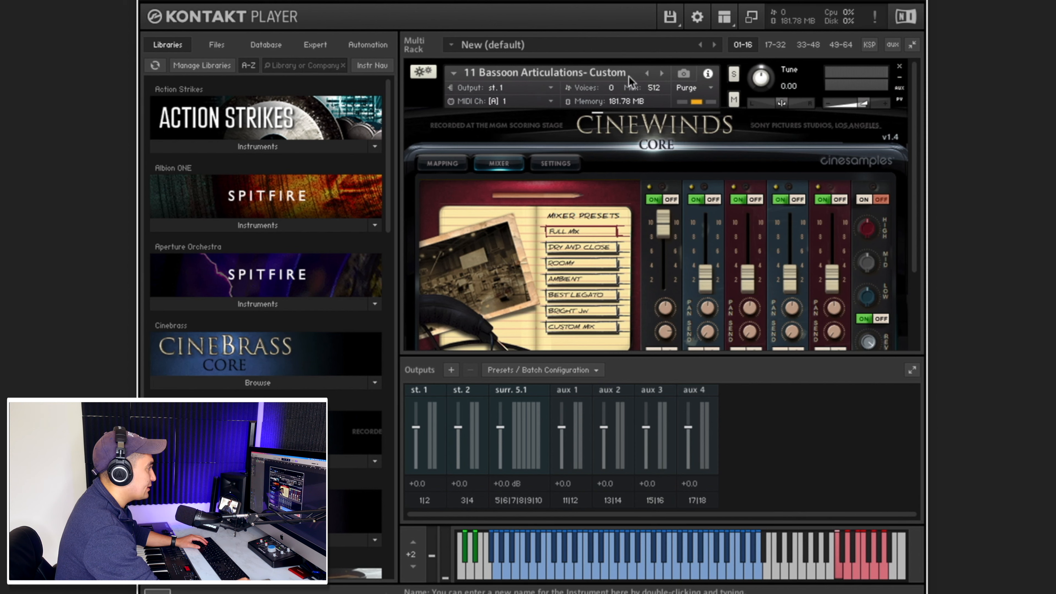
mouse_move(454, 172)
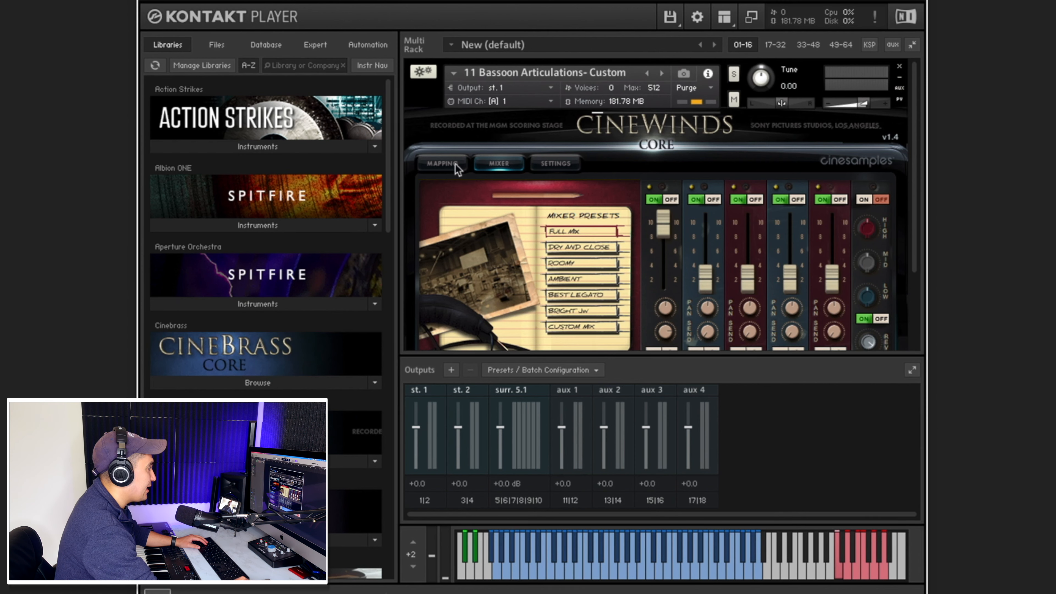
Show the 11 Bassoon Articulations instrument's keyswitch mapping with its trigger notes.
left_click(442, 164)
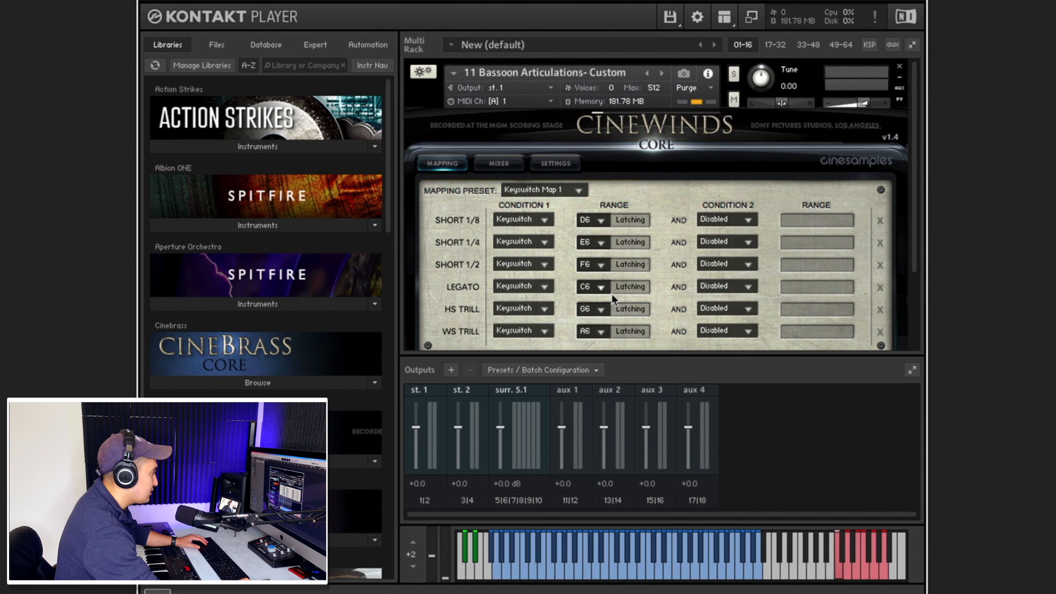
mouse_move(492, 332)
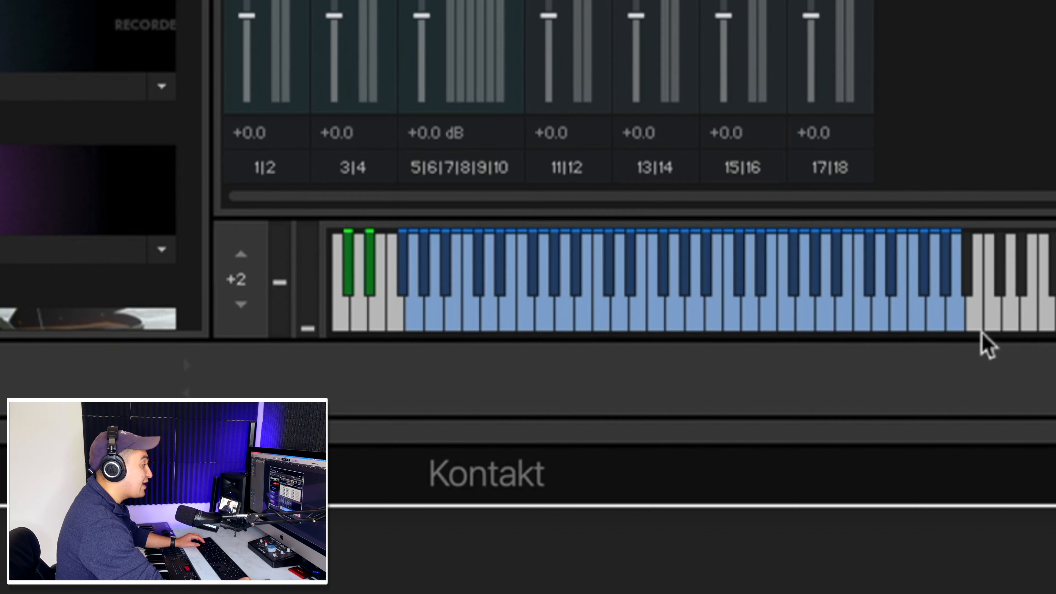
mouse_move(959, 369)
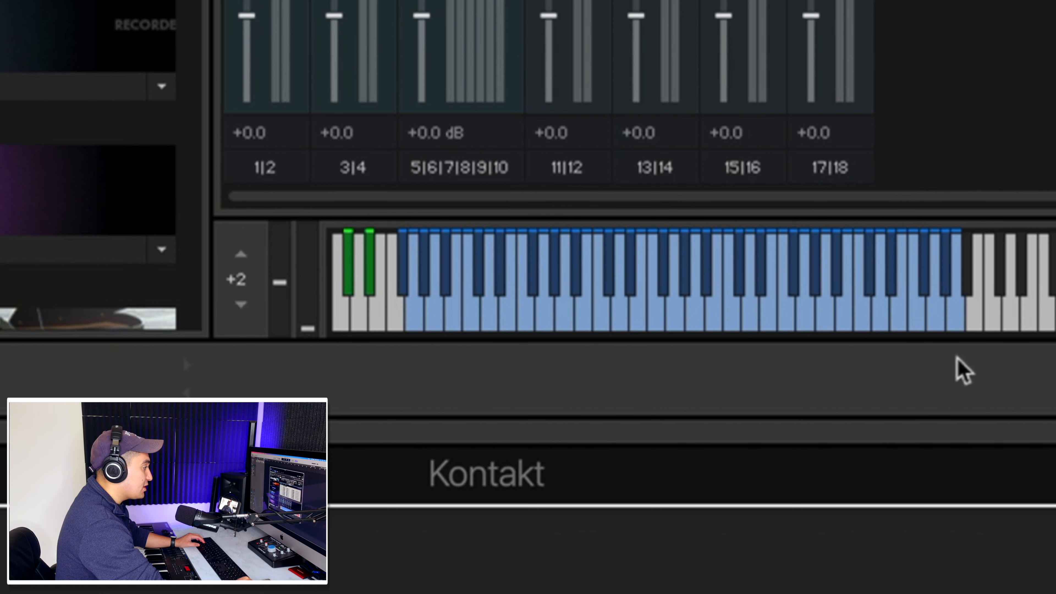
mouse_move(878, 274)
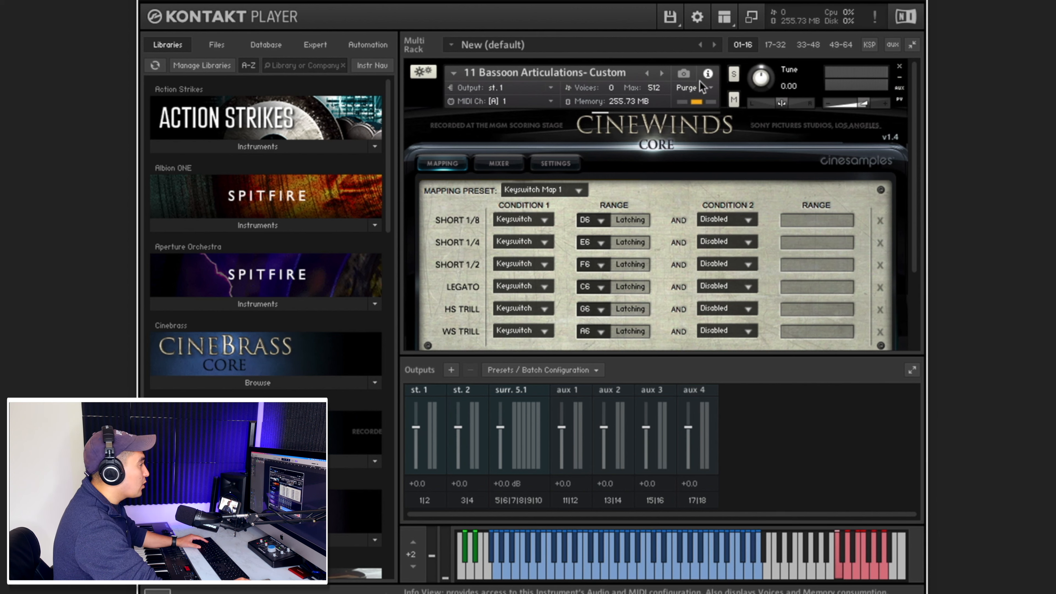
mouse_move(753, 238)
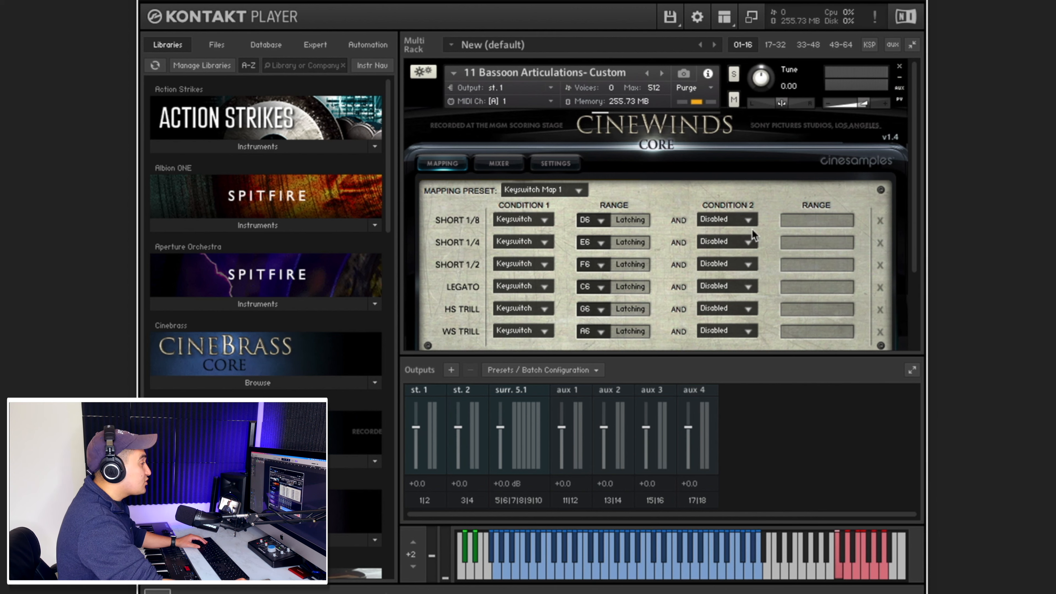
mouse_move(664, 169)
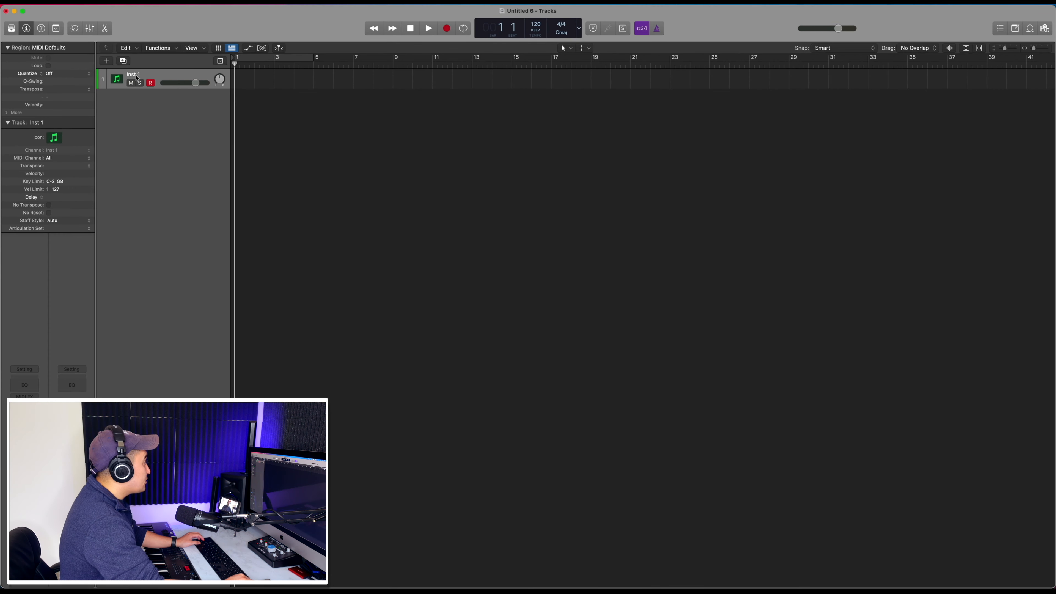
Rename the Inst 1 track to 'Bassoon All Artic.'.
type("Basso")
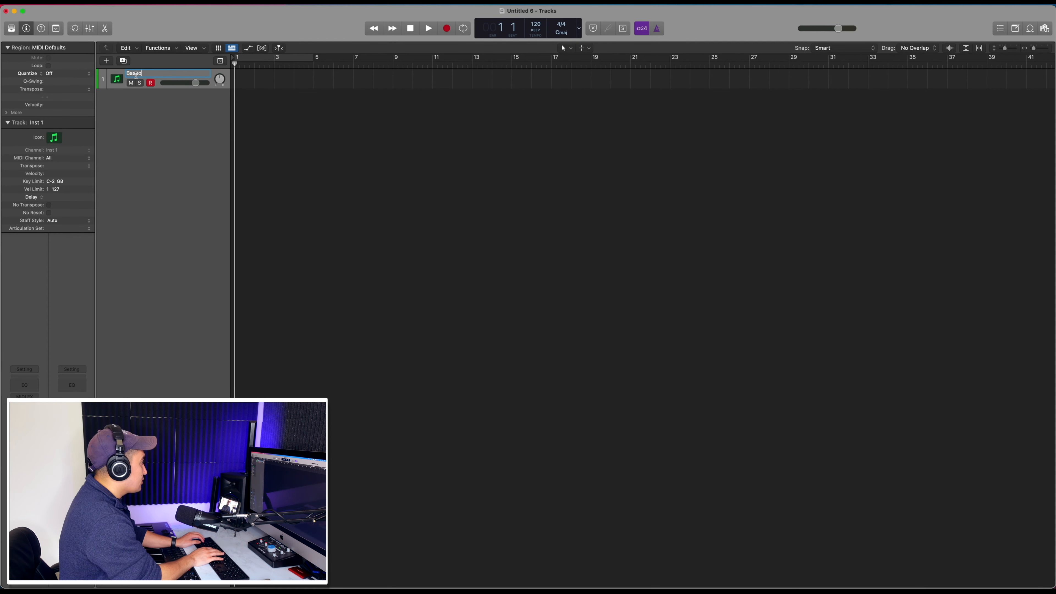
type("Bassoon A")
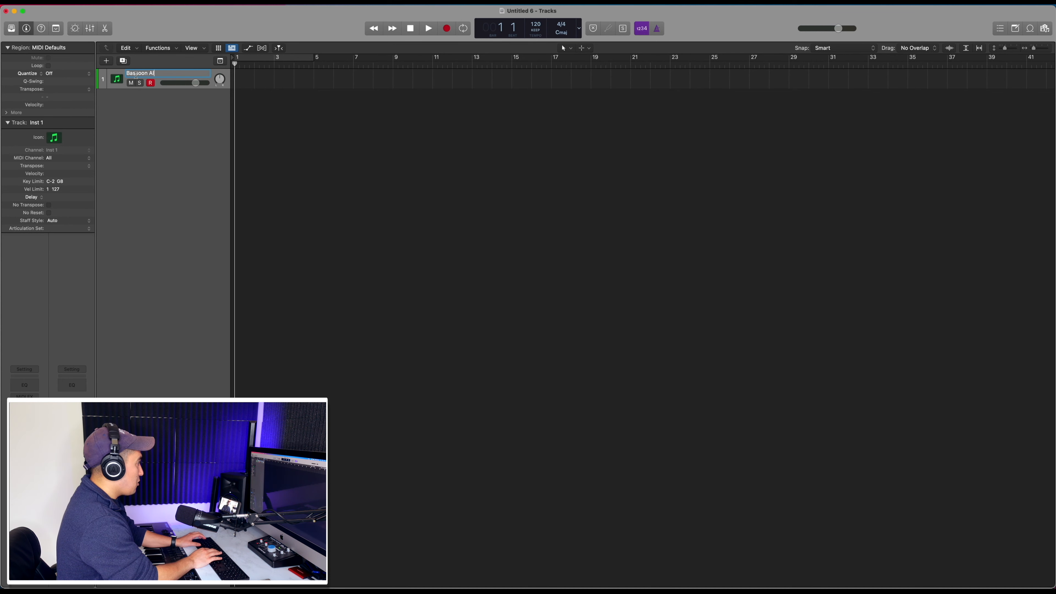
type("ll Artic.")
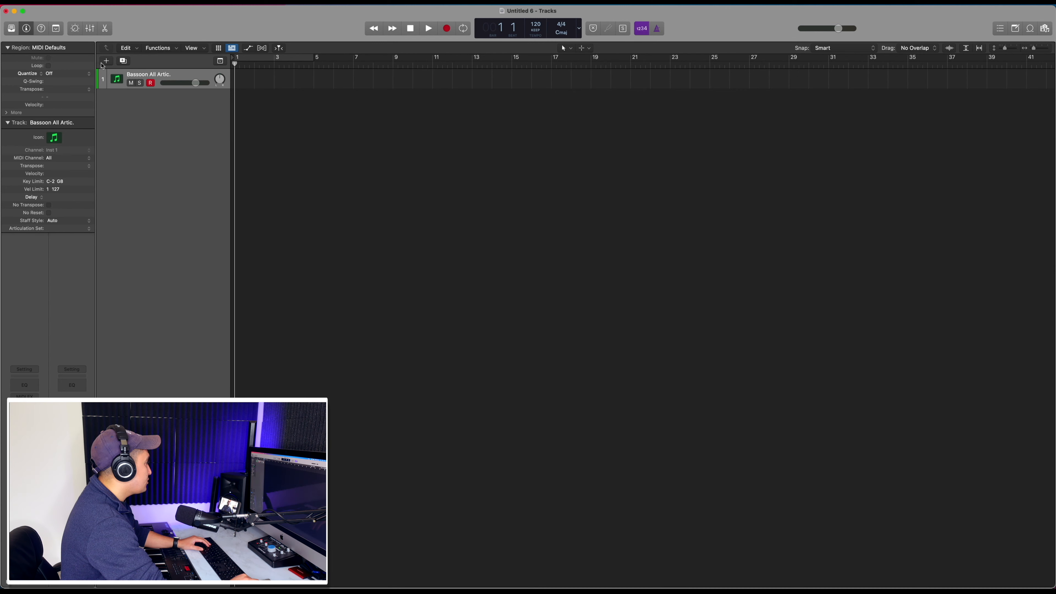
Create a second software instrument track using Kontakt.
left_click(106, 61)
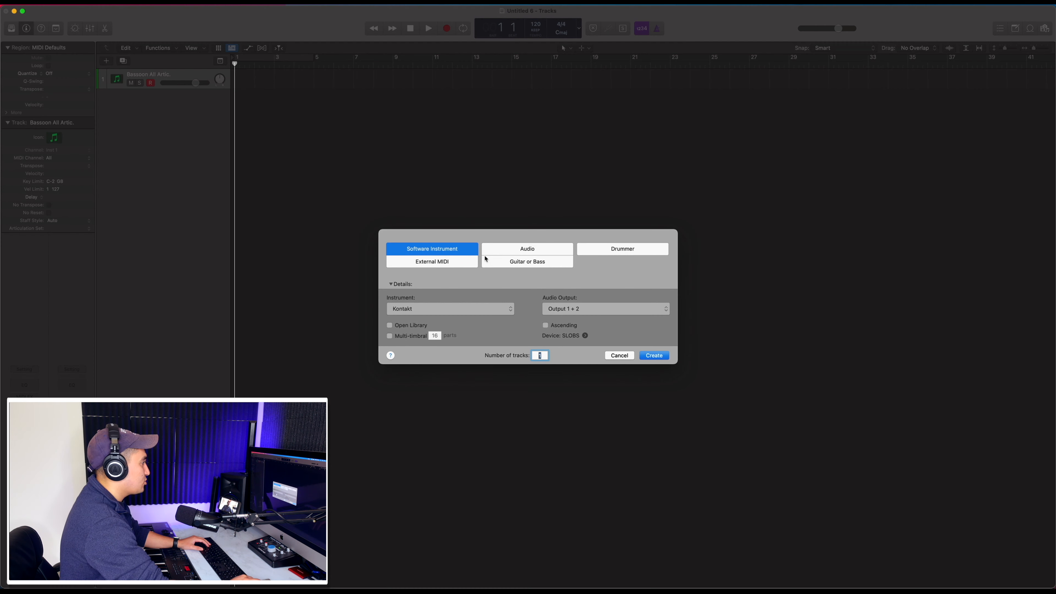
left_click(450, 309)
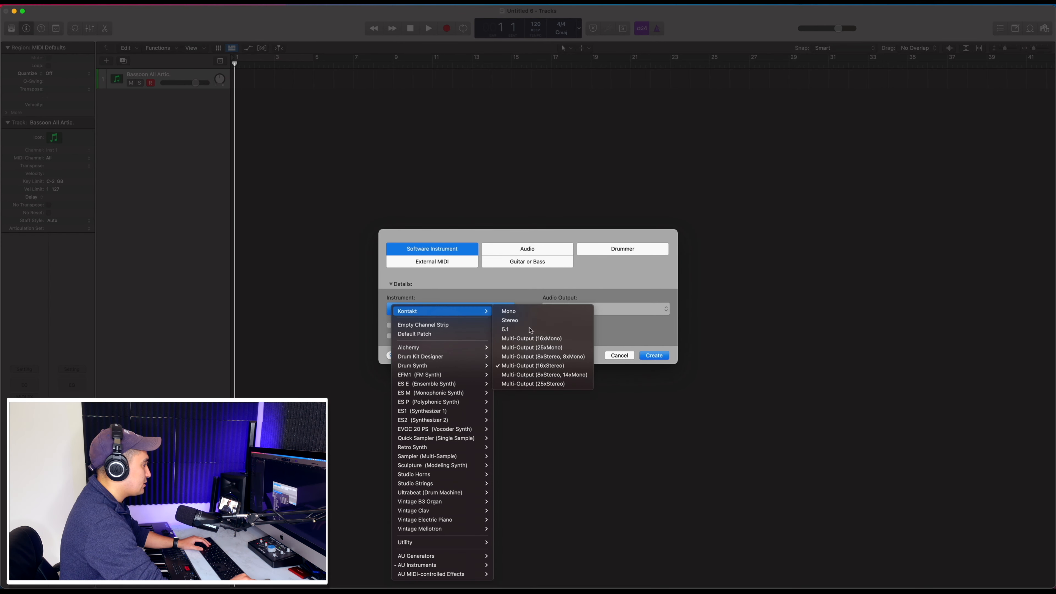
left_click(510, 311)
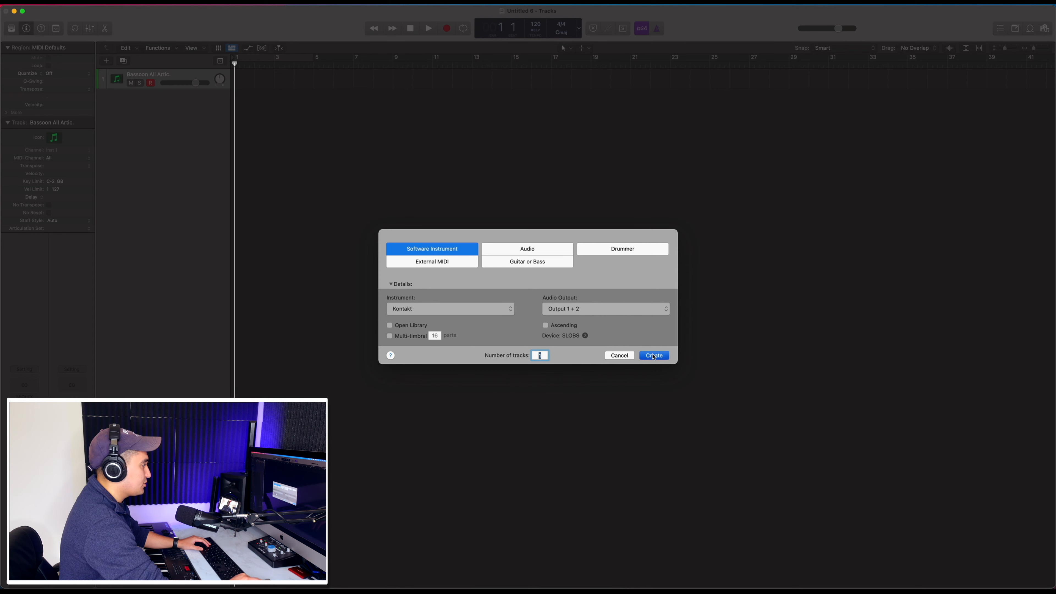
left_click(654, 355)
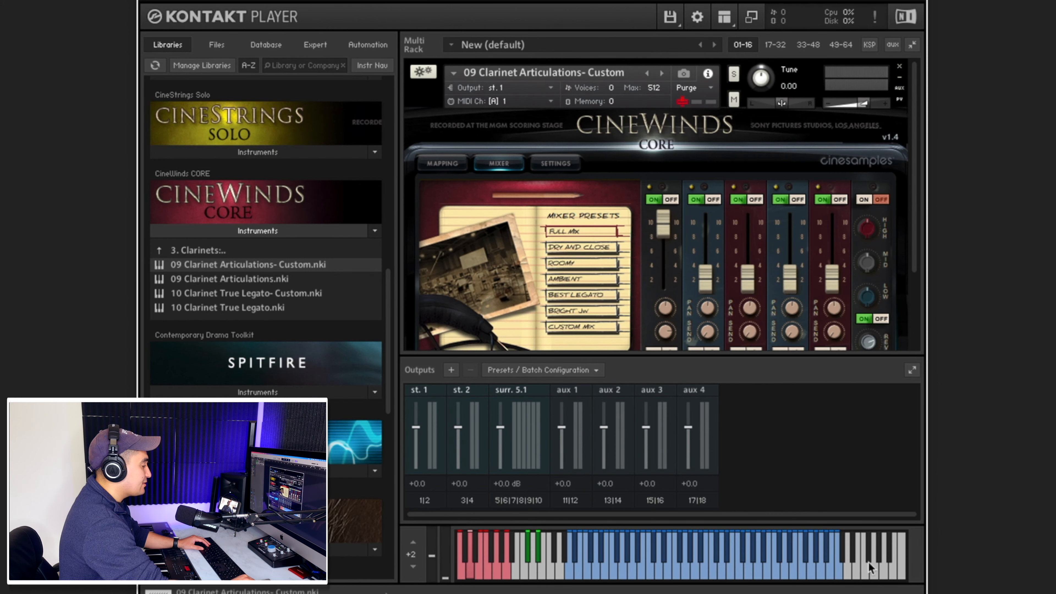
mouse_move(859, 540)
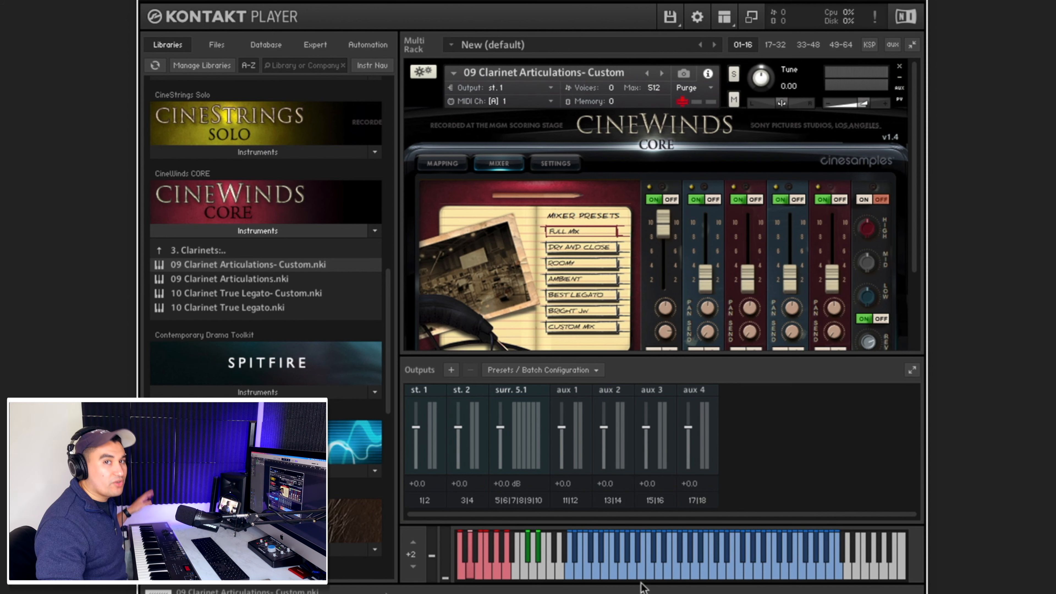
Show the 09 Clarinet Articulations instrument's keyswitch mapping.
left_click(443, 164)
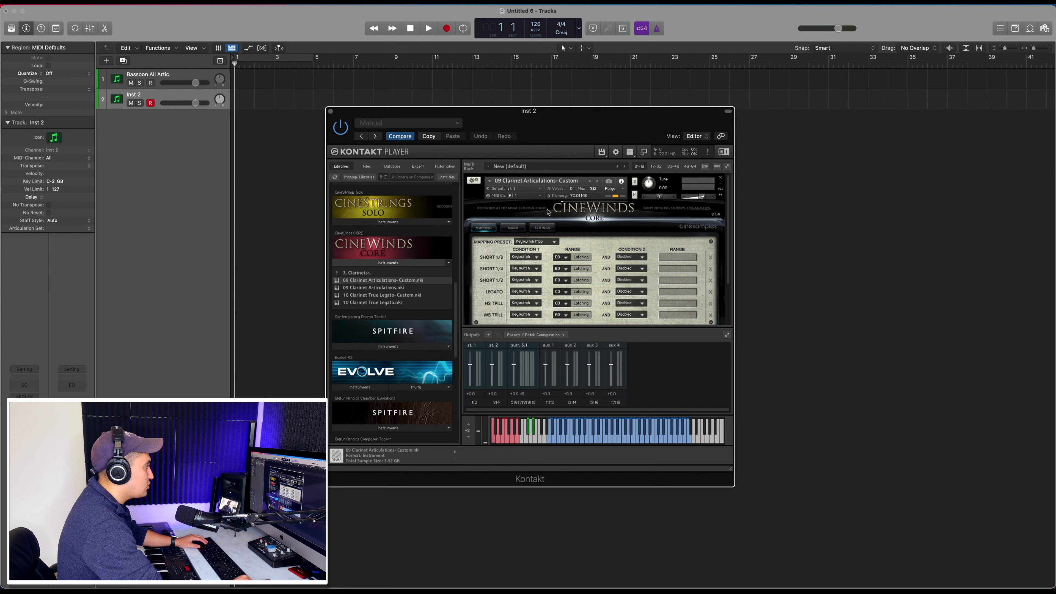
Rename the Inst 2 track to 'Clarinet All Artic.'.
double_click(134, 95)
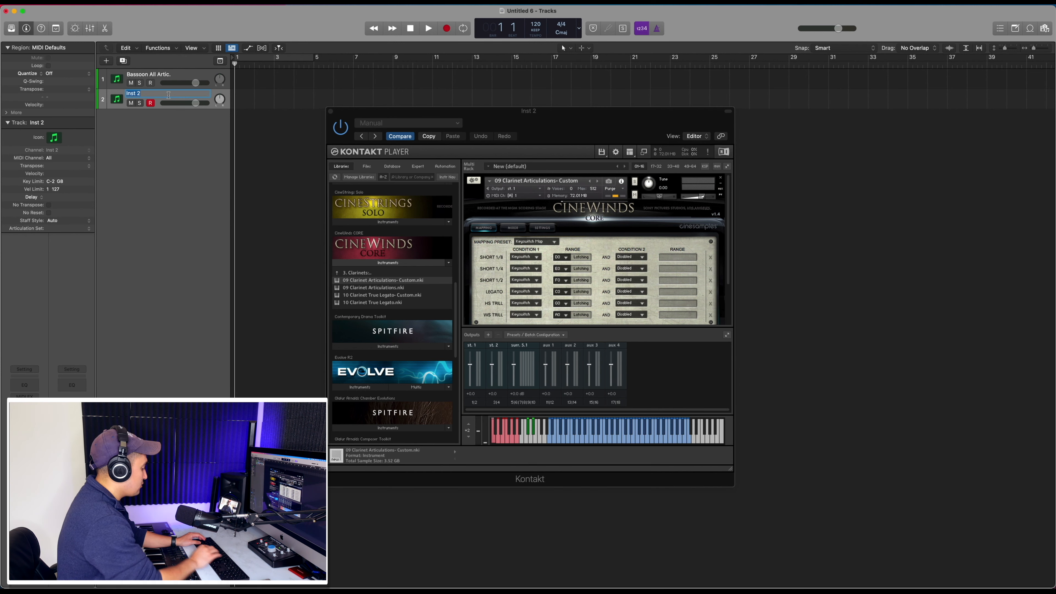
type("Clarinet")
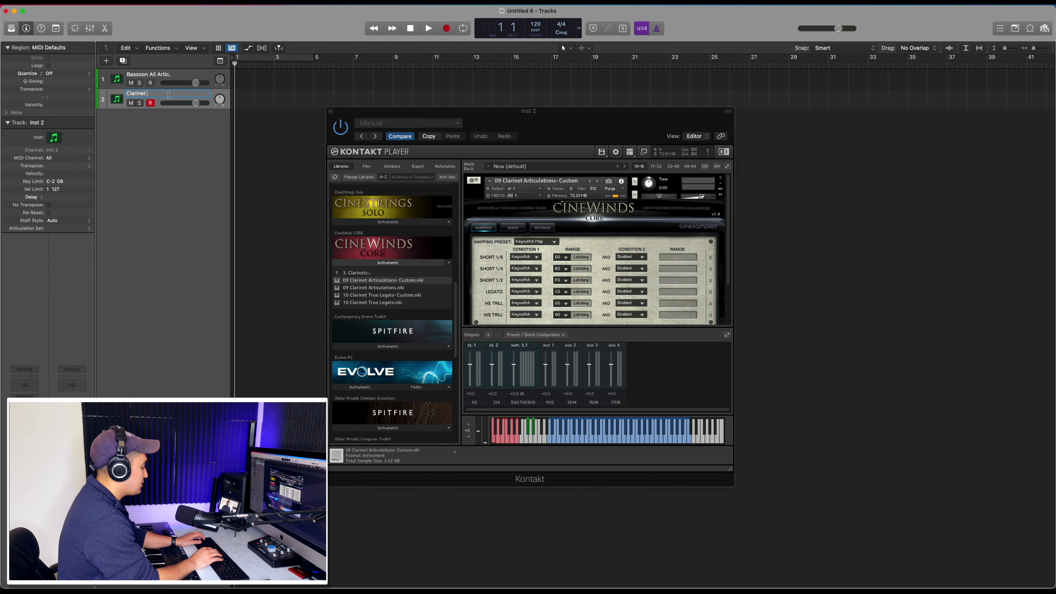
type("All Artic.")
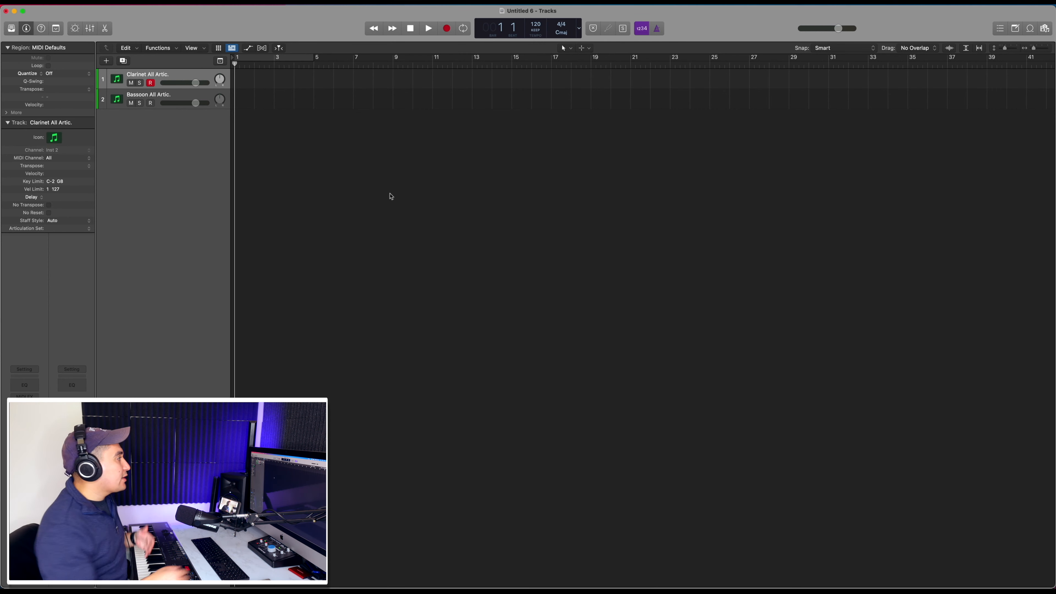
mouse_move(278, 78)
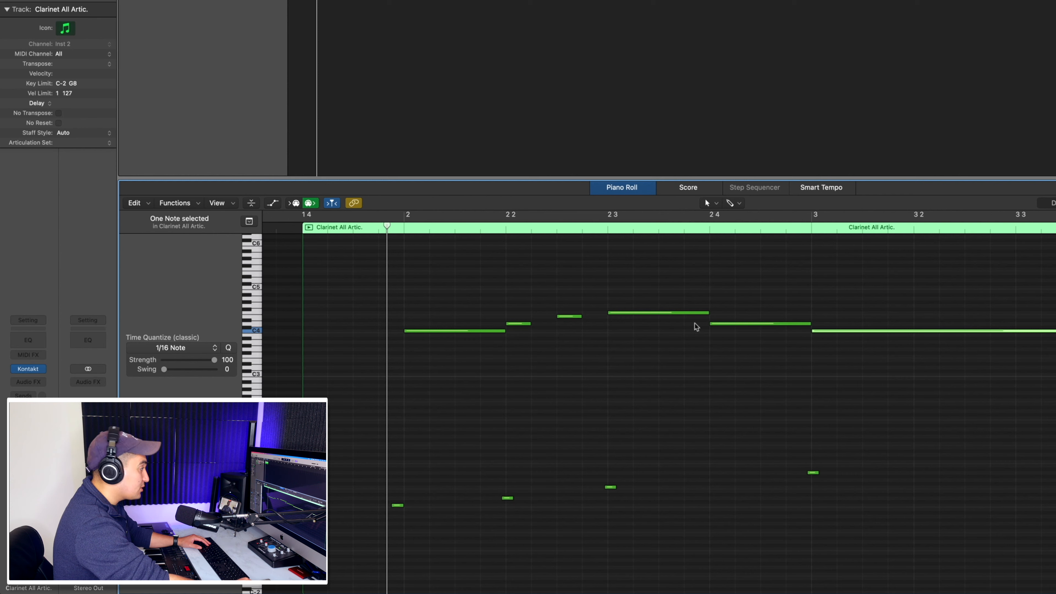
mouse_move(787, 337)
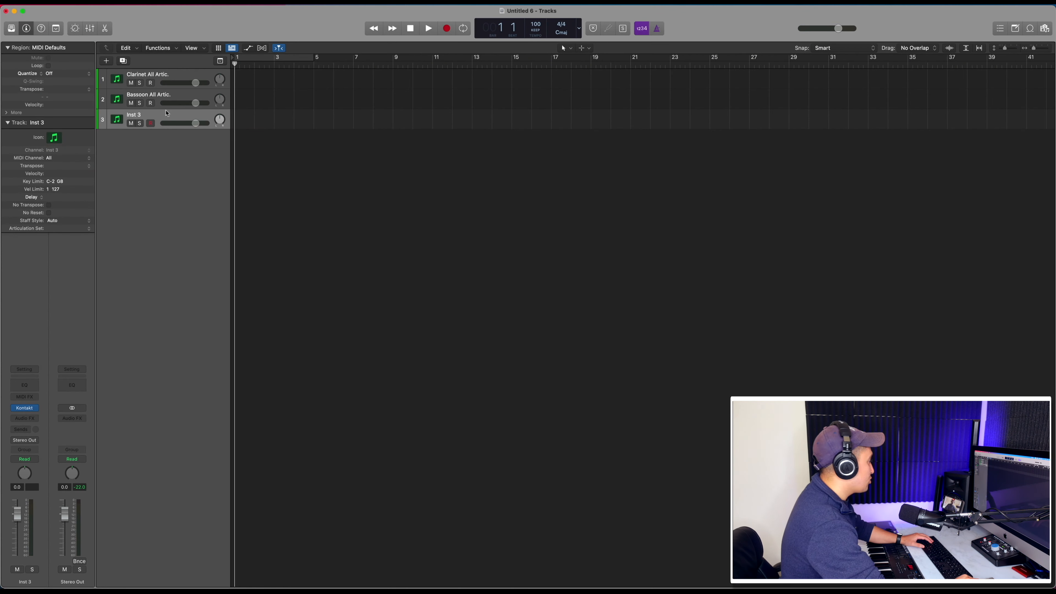
Load the Spitfire Studio Strings Celli Legato (Slurred) and a second celli patch into Kontakt.
left_click(24, 407)
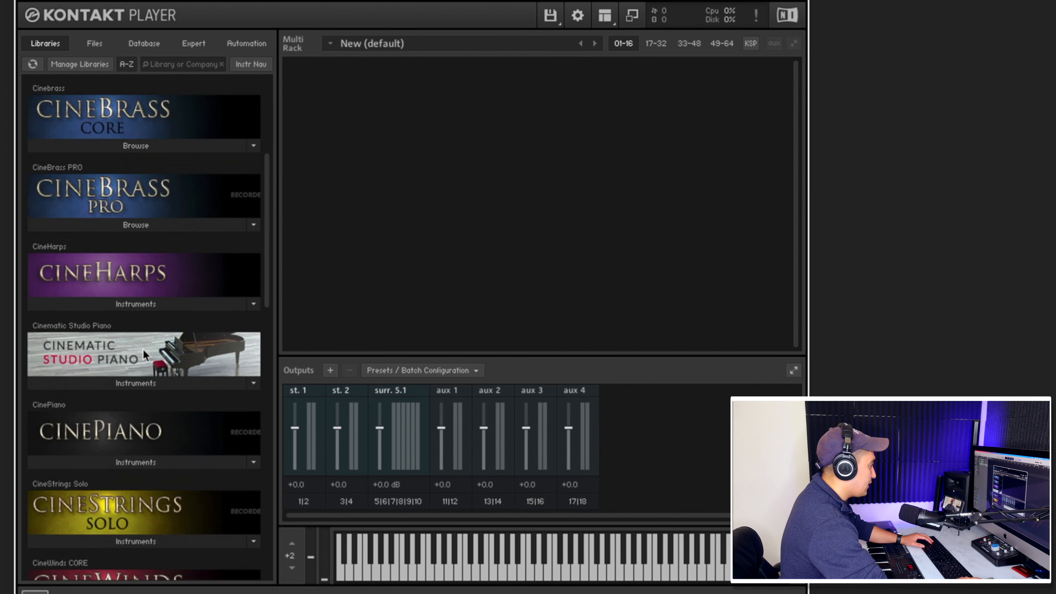
scroll("down", 3)
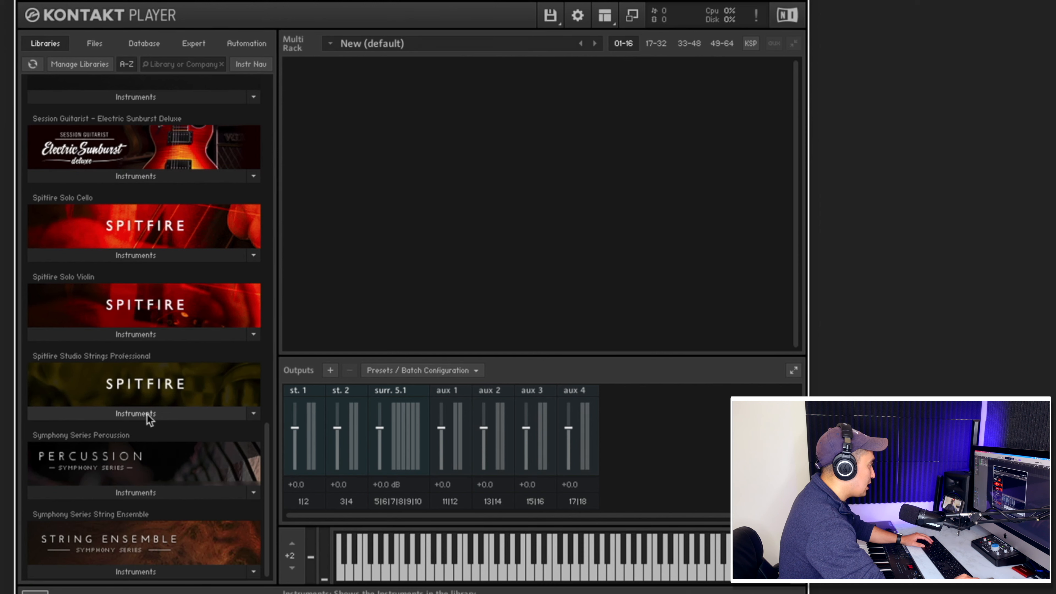
left_click(143, 414)
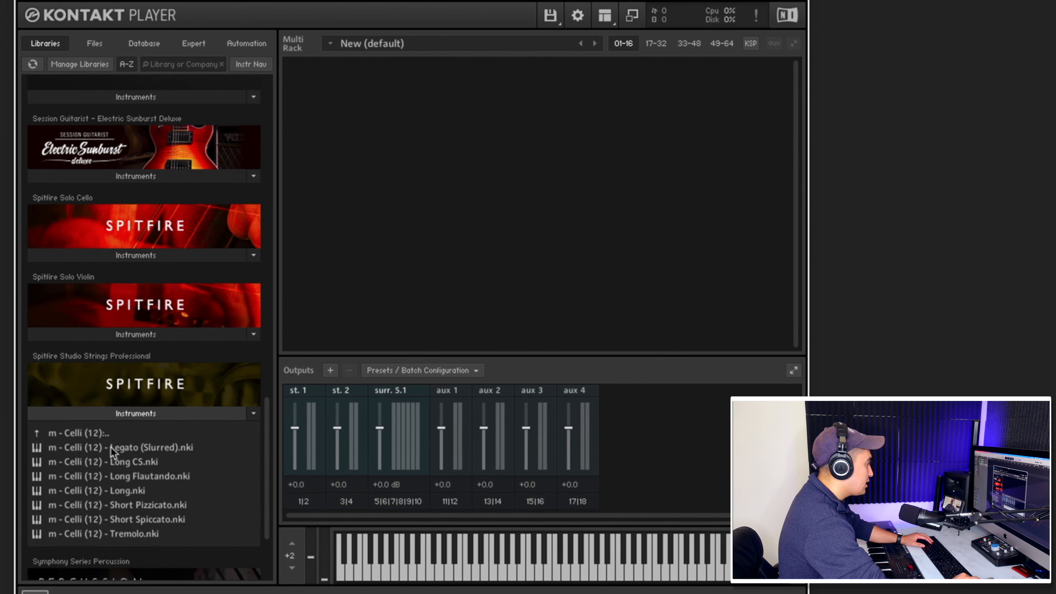
mouse_move(131, 461)
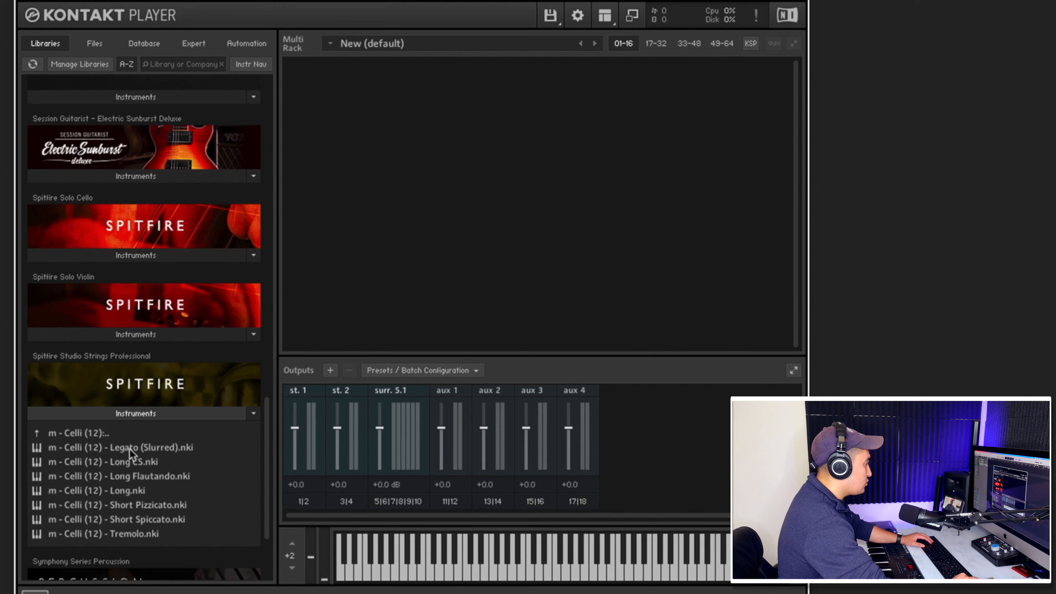
double_click(124, 447)
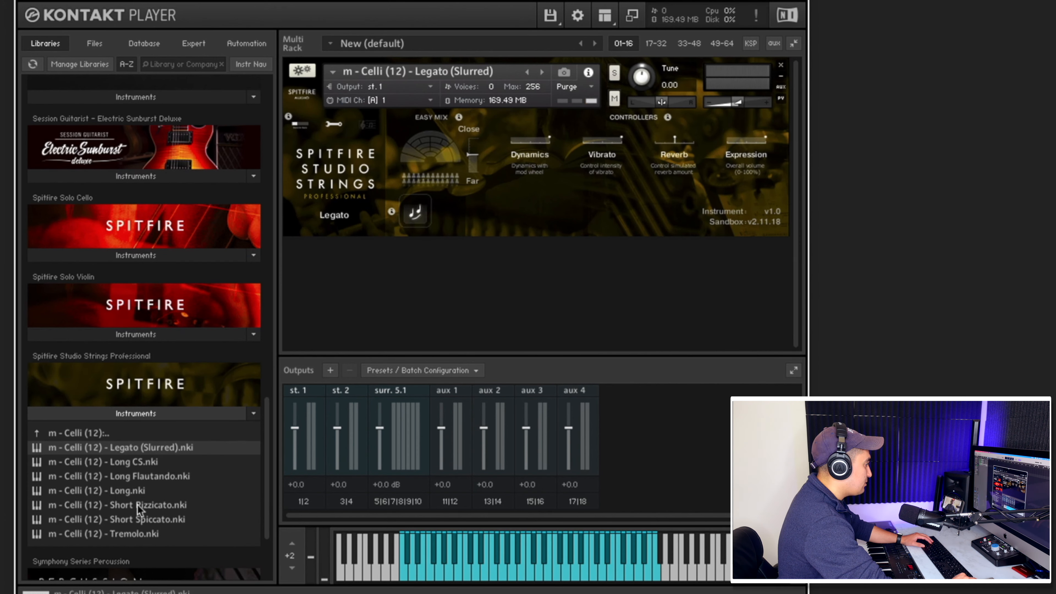
double_click(137, 505)
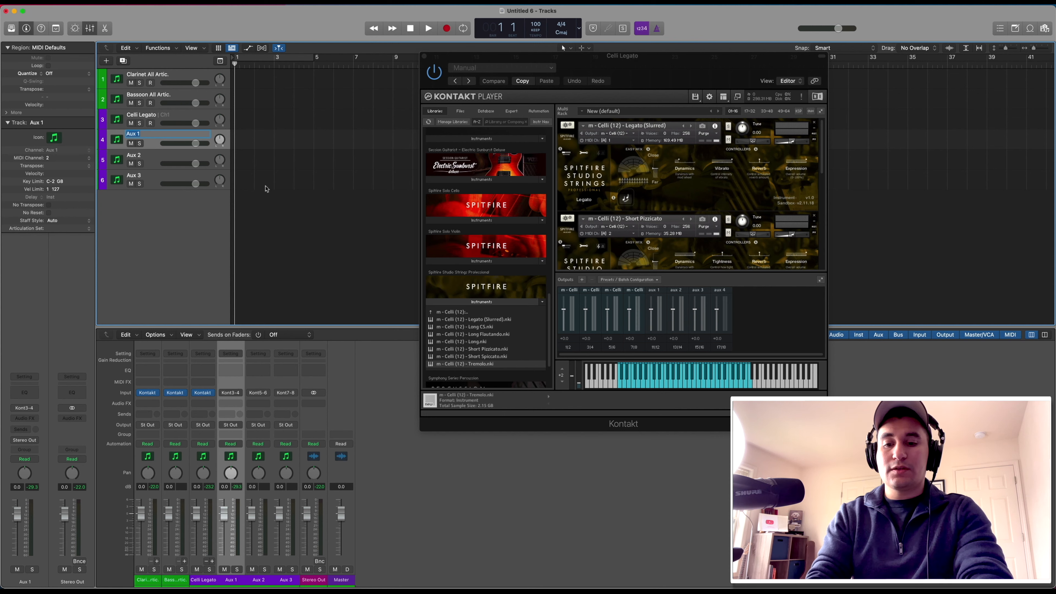
Name the new cello tracks 'Celli Pizz' and 'Celli…'.
type("Celli Pizz")
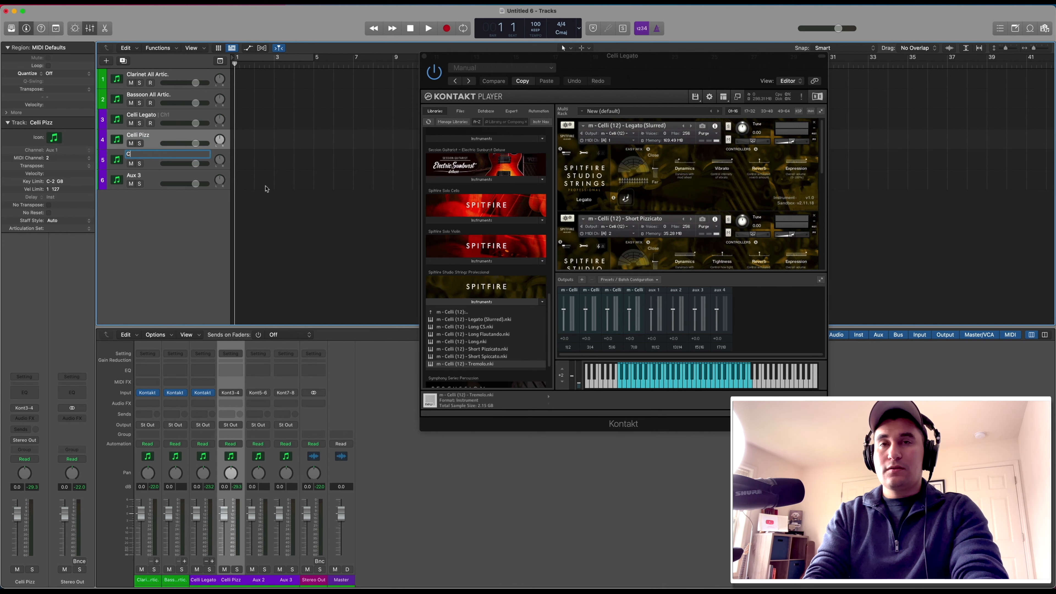
type("elli")
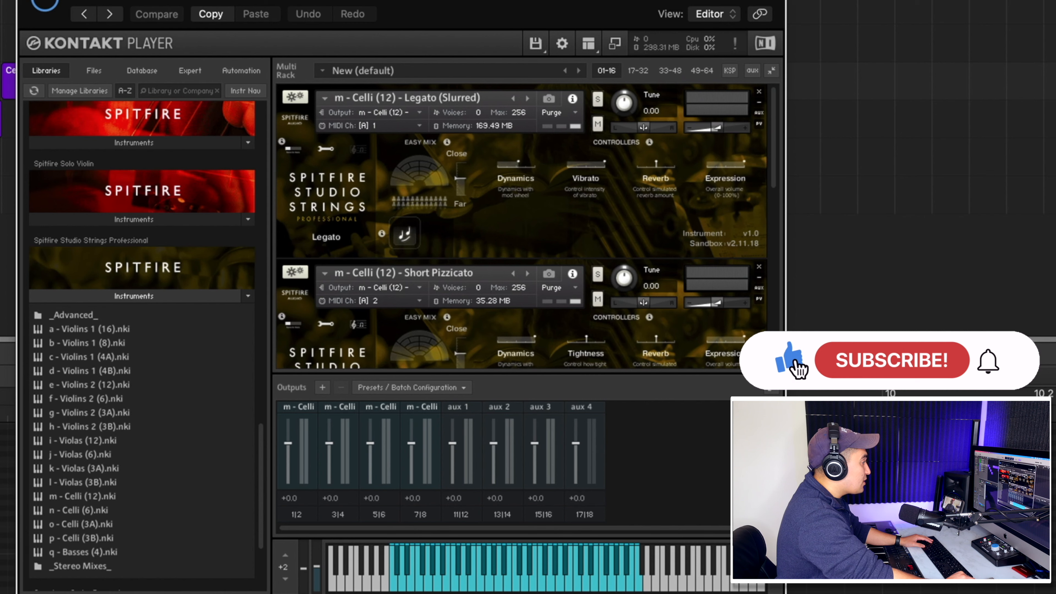
left_click(893, 360)
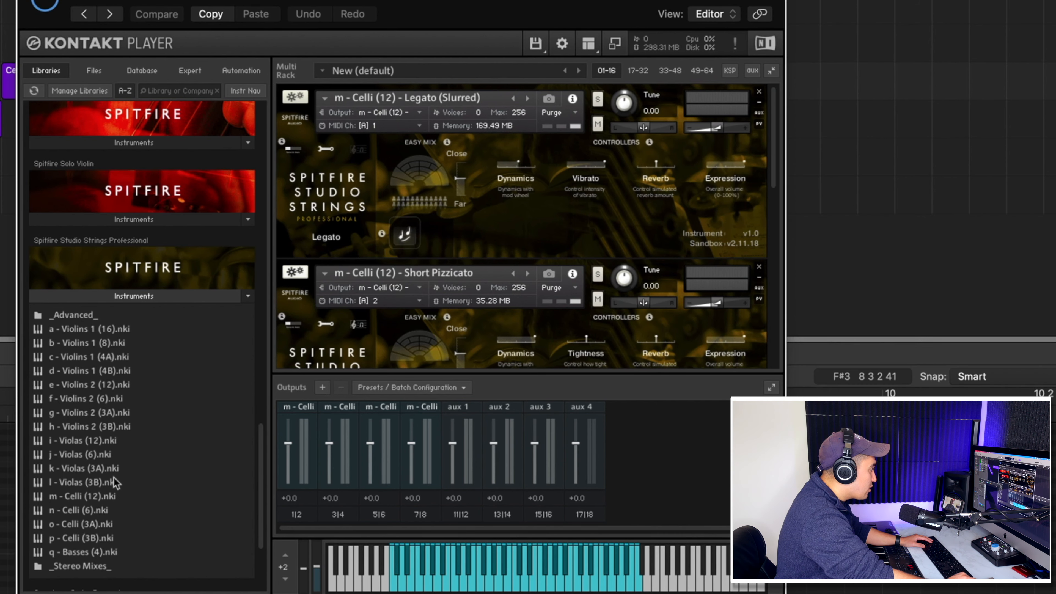
left_click(80, 496)
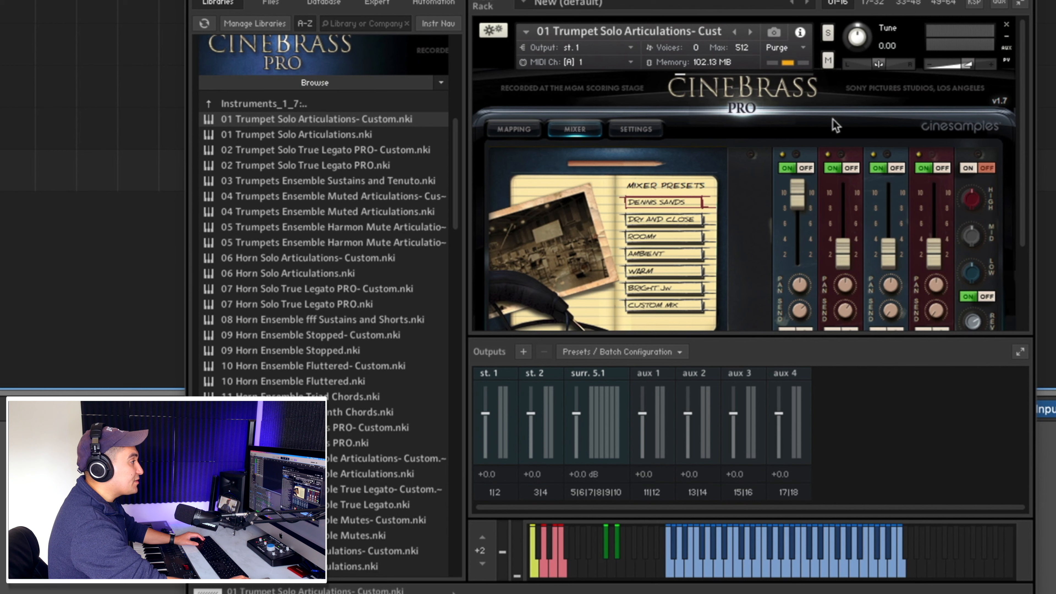
mouse_move(643, 55)
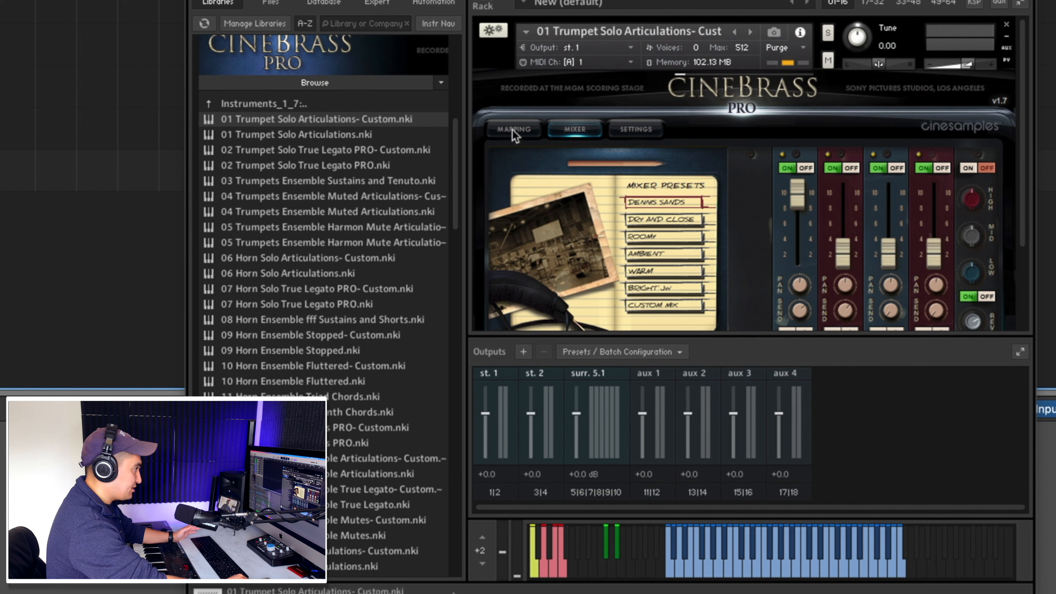
Load the CineBrass Pro 01 Trumpet Solo Articulations- Custom instrument into Kontakt.
left_click(514, 129)
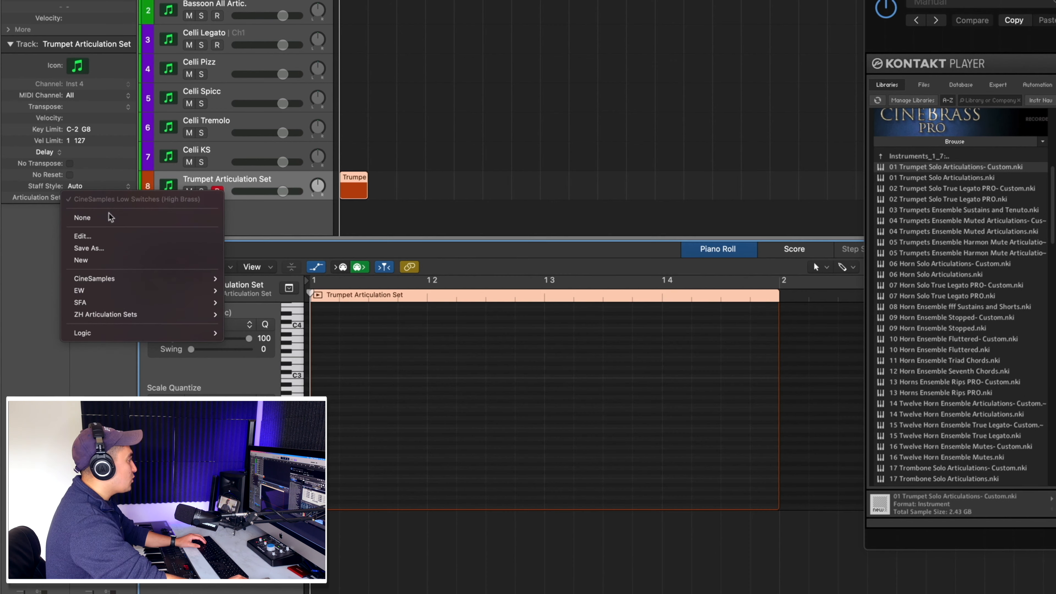
mouse_move(111, 290)
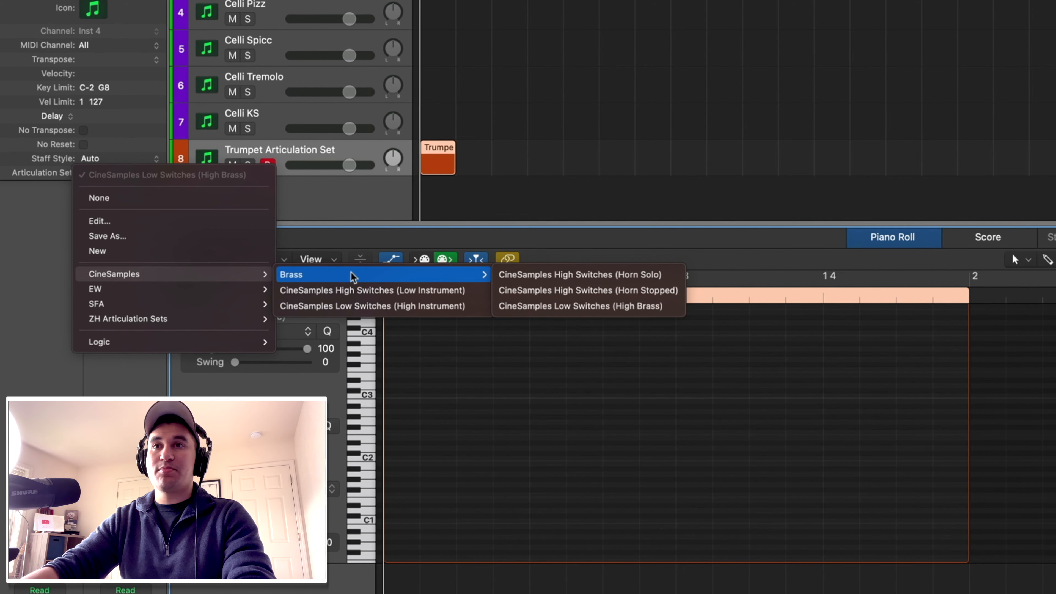
mouse_move(587, 282)
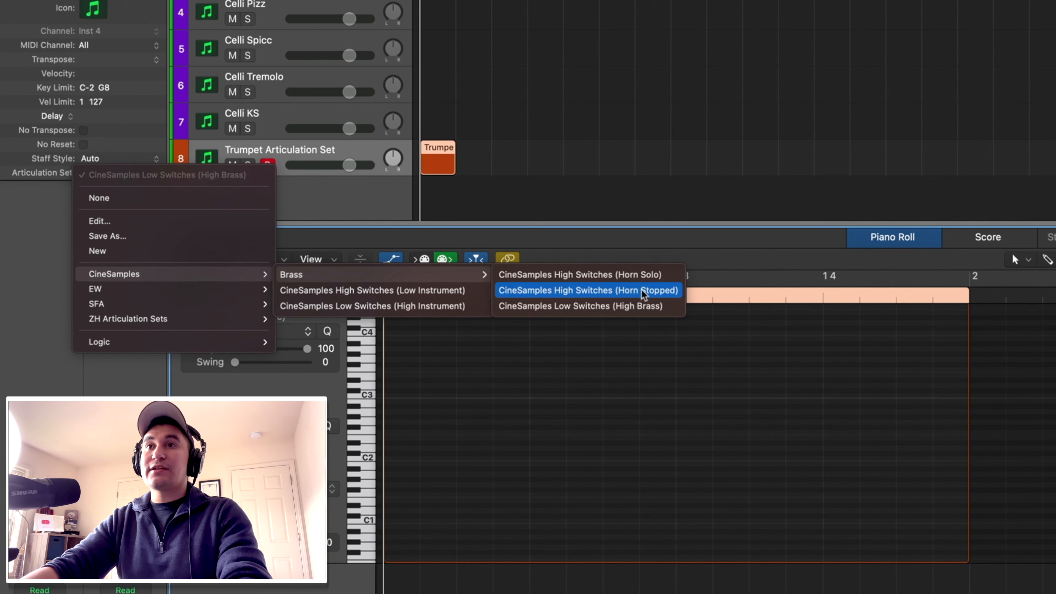
mouse_move(601, 313)
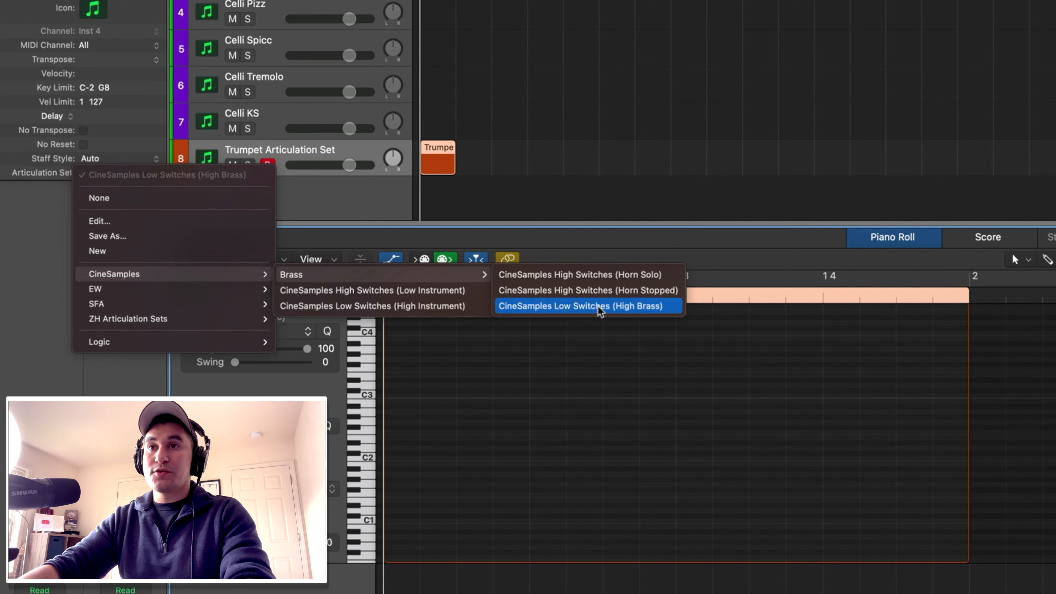
Assign the CineSamples Low Switches (High Brass) articulation set to the trumpet track.
left_click(597, 306)
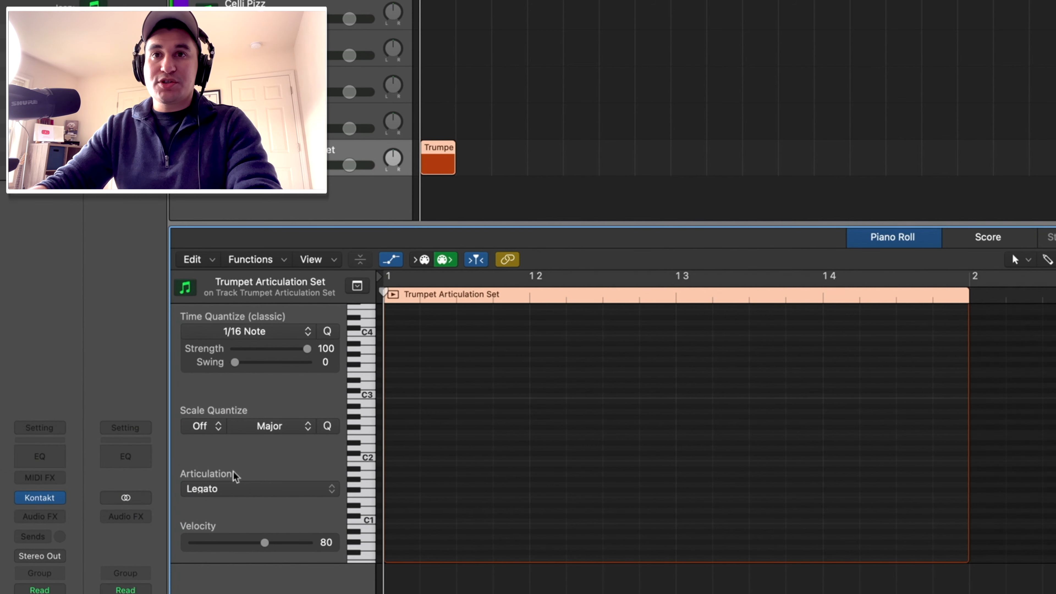
left_click(261, 489)
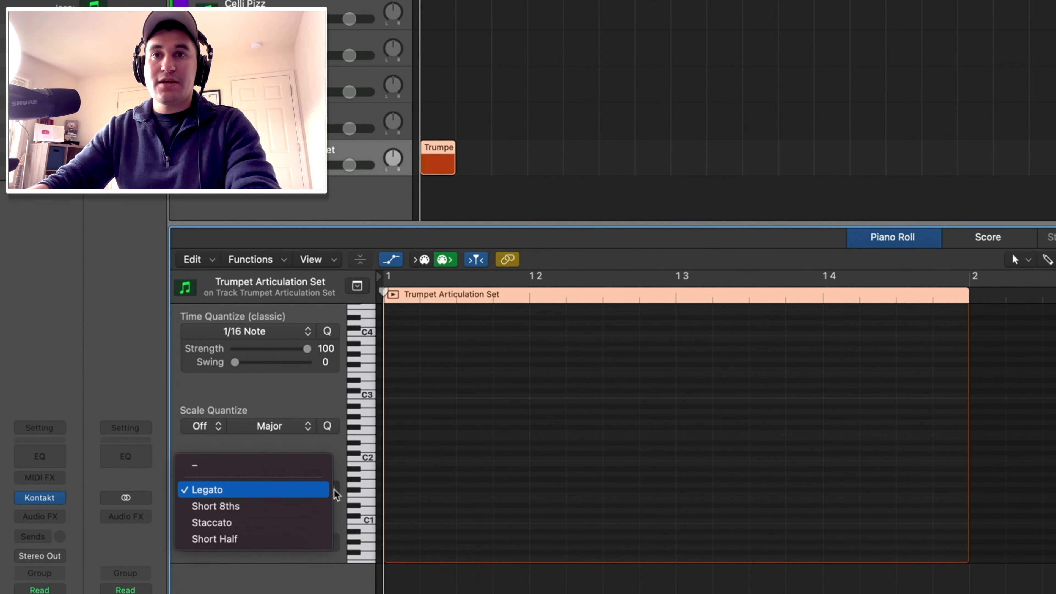
mouse_move(228, 510)
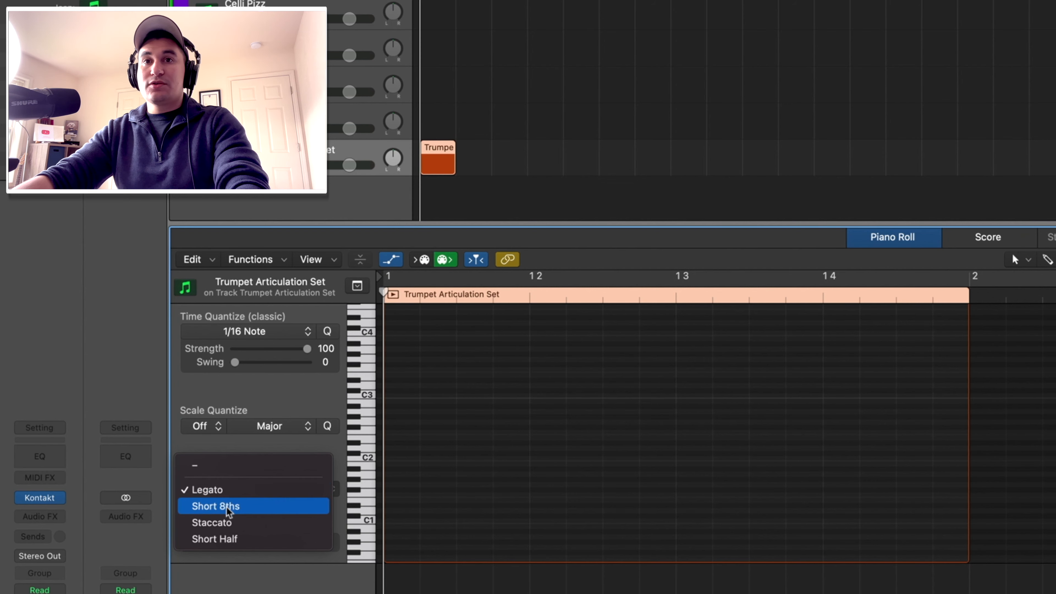
mouse_move(243, 551)
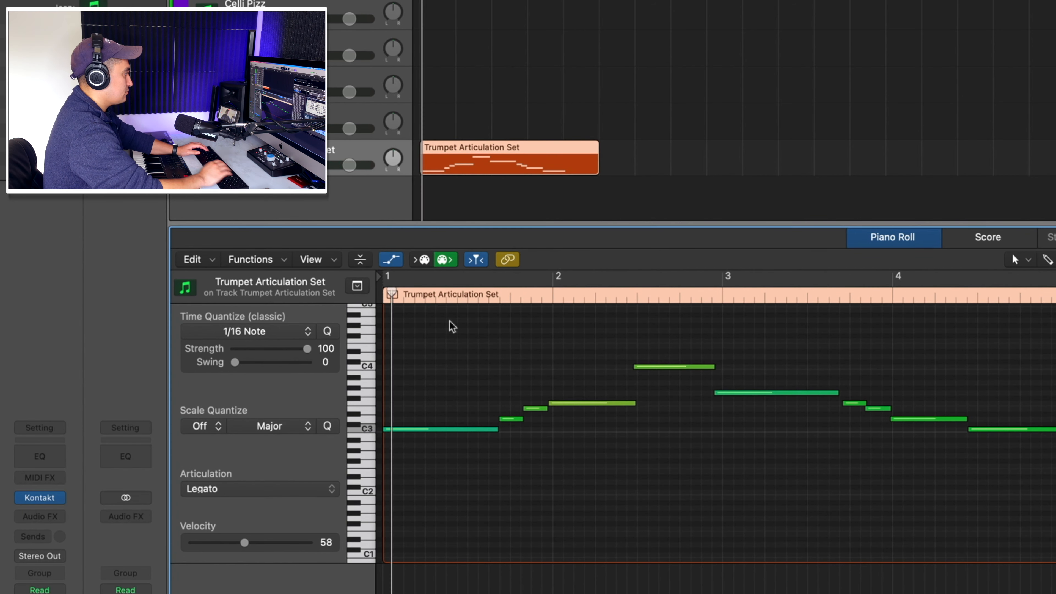
Review the recorded trumpet notes and set their articulation to Legato in the Piano Roll.
left_click_drag(244, 542, 259, 542)
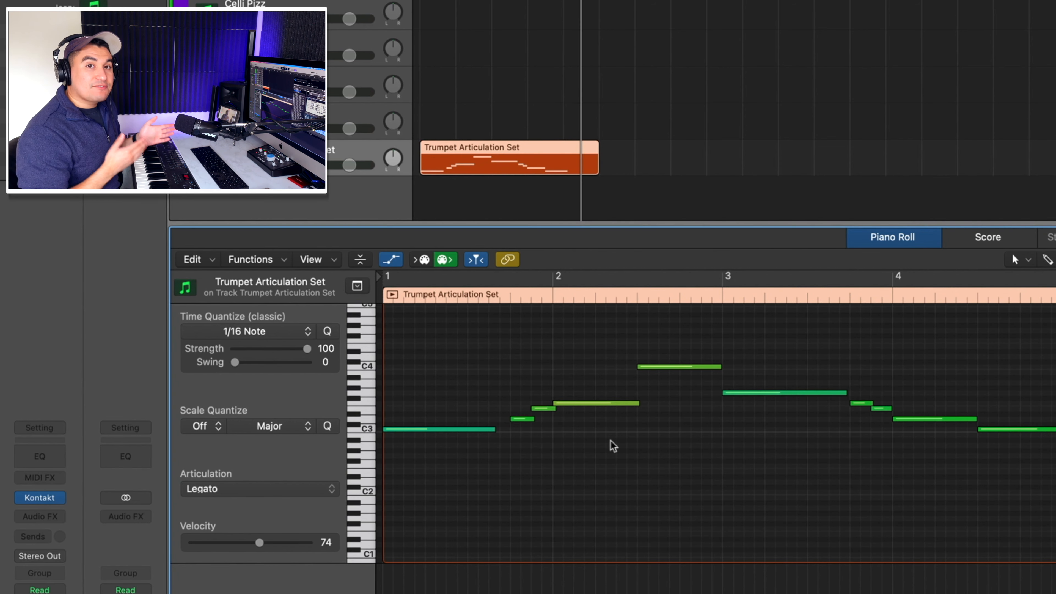
mouse_move(560, 396)
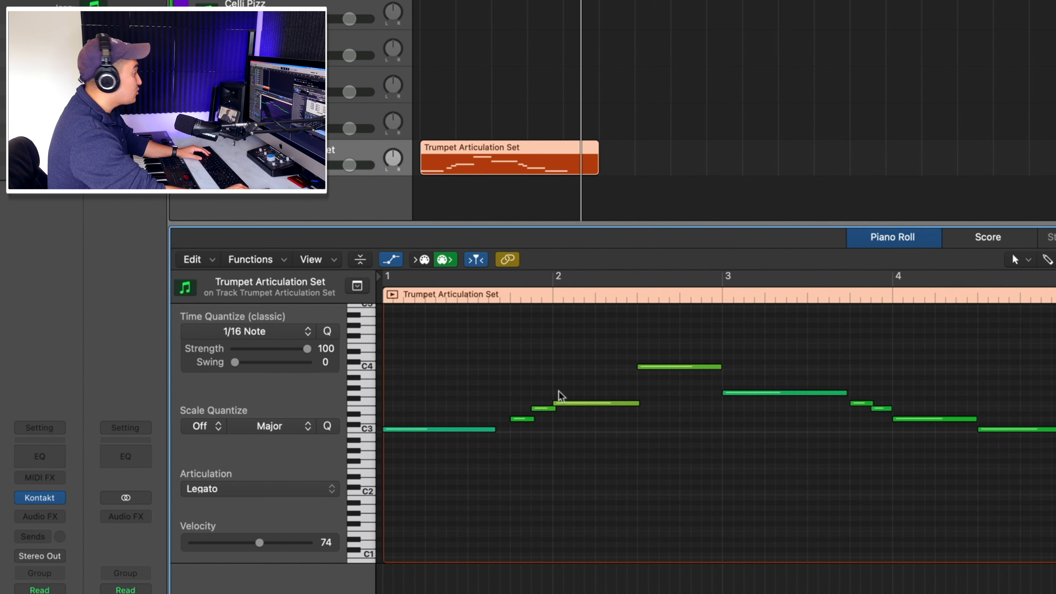
mouse_move(615, 446)
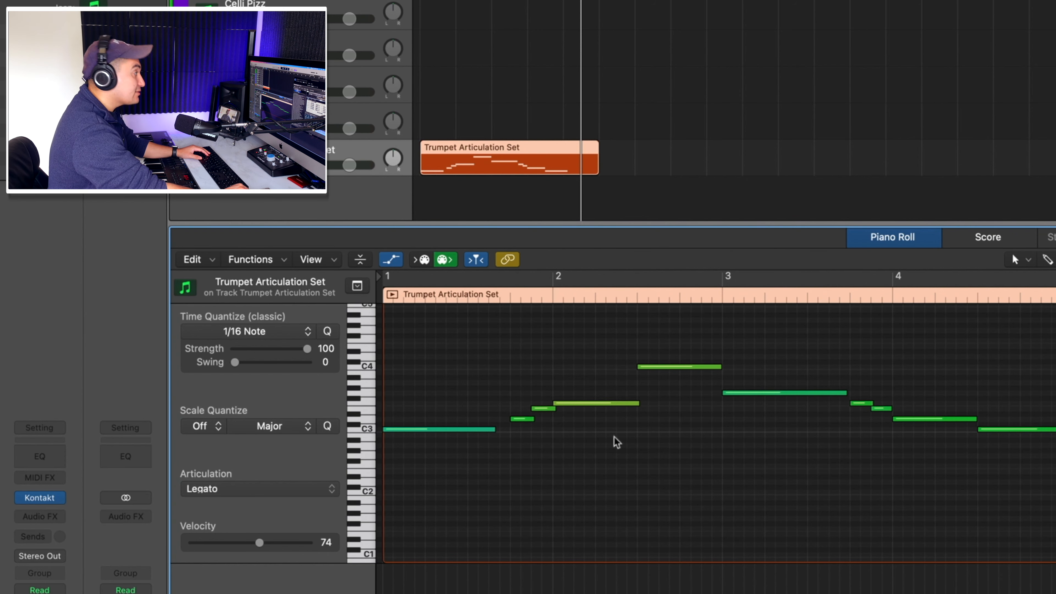
mouse_move(731, 505)
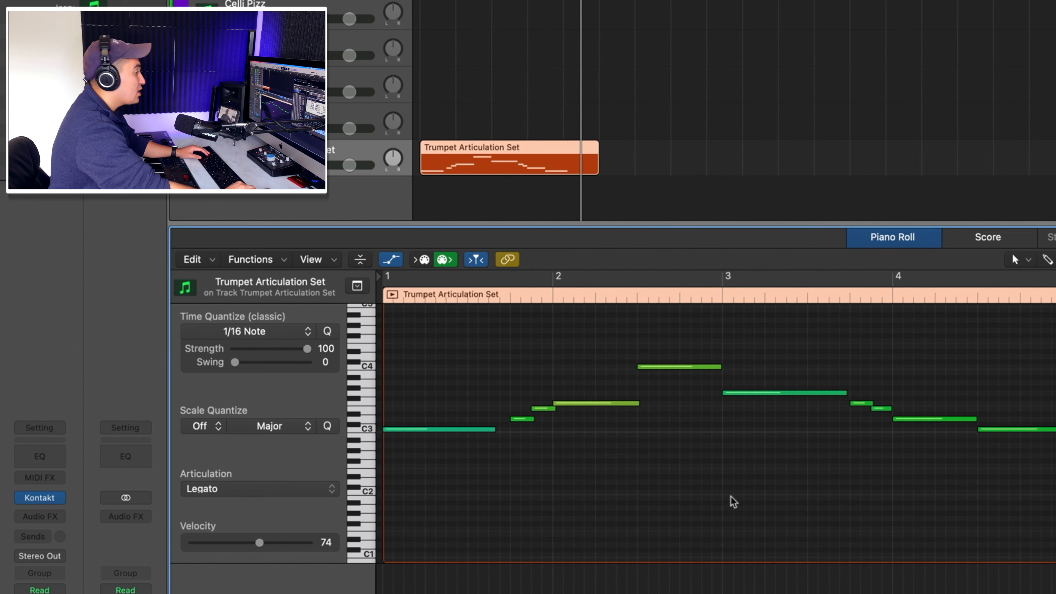
scroll("down", 3)
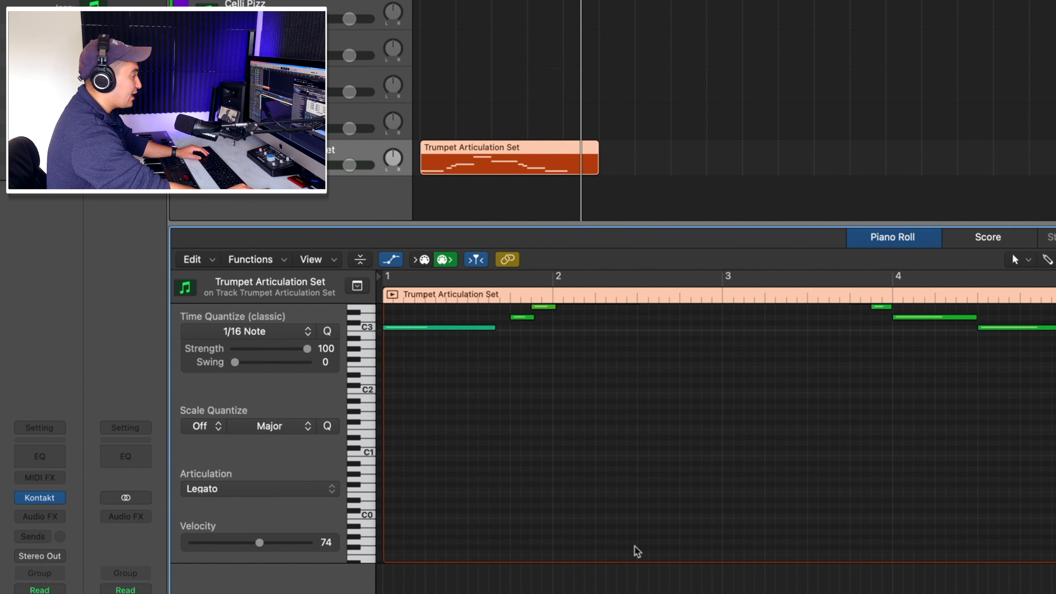
mouse_move(918, 531)
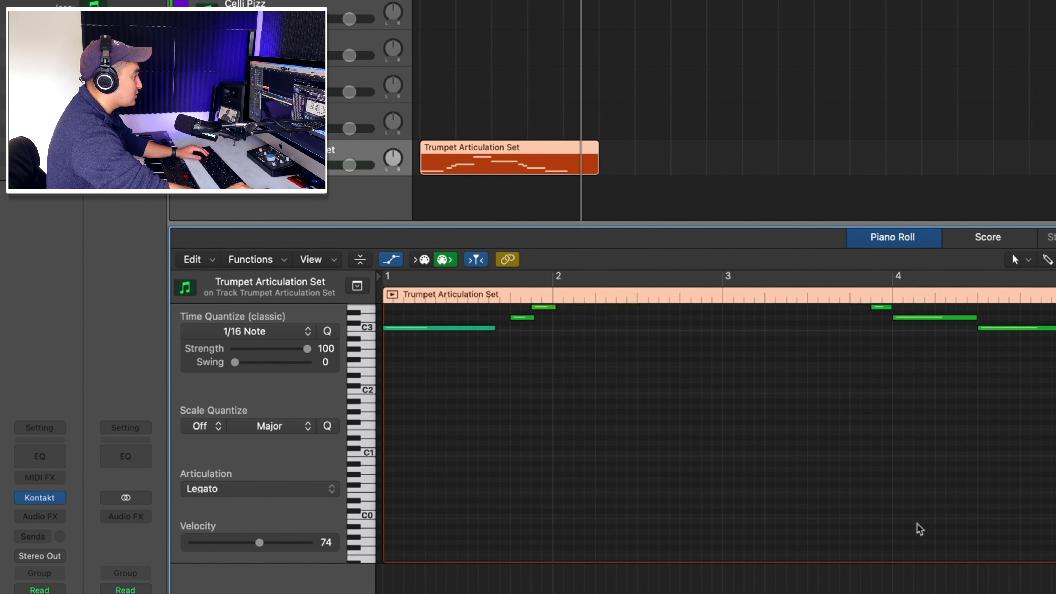
left_click(260, 489)
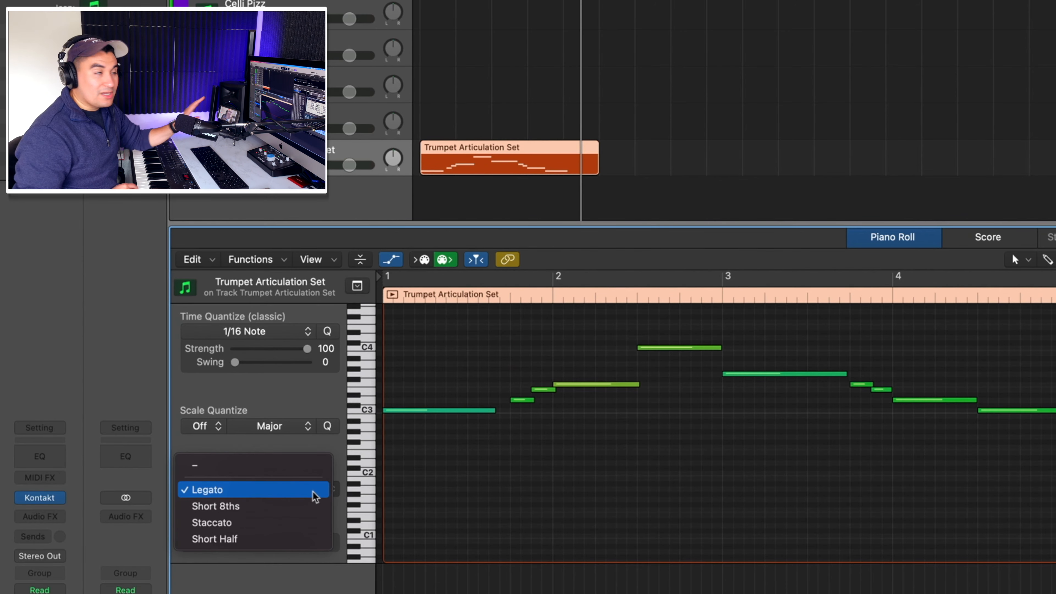
left_click(207, 490)
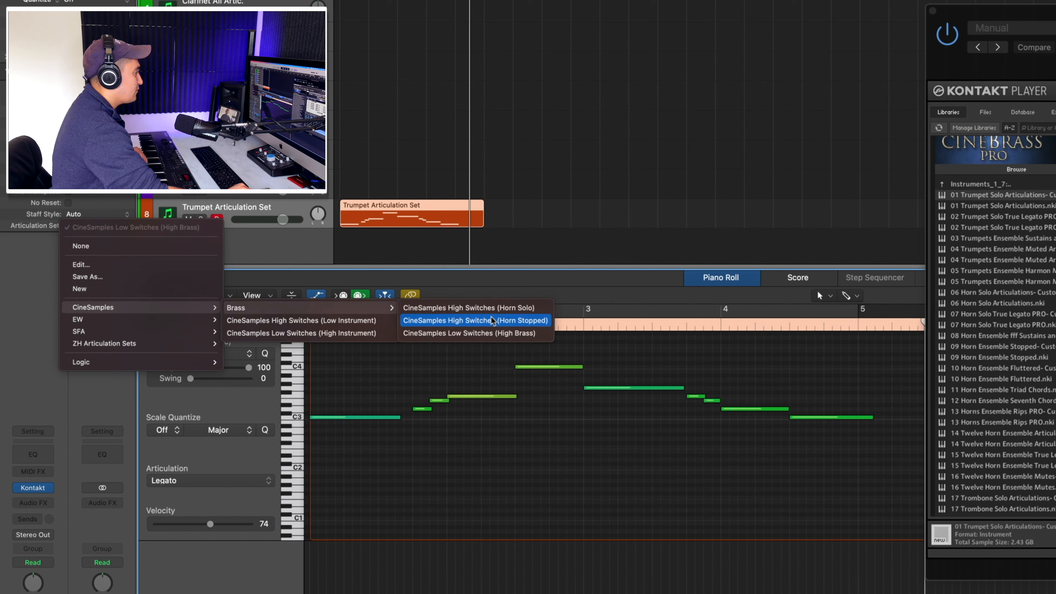
mouse_move(471, 313)
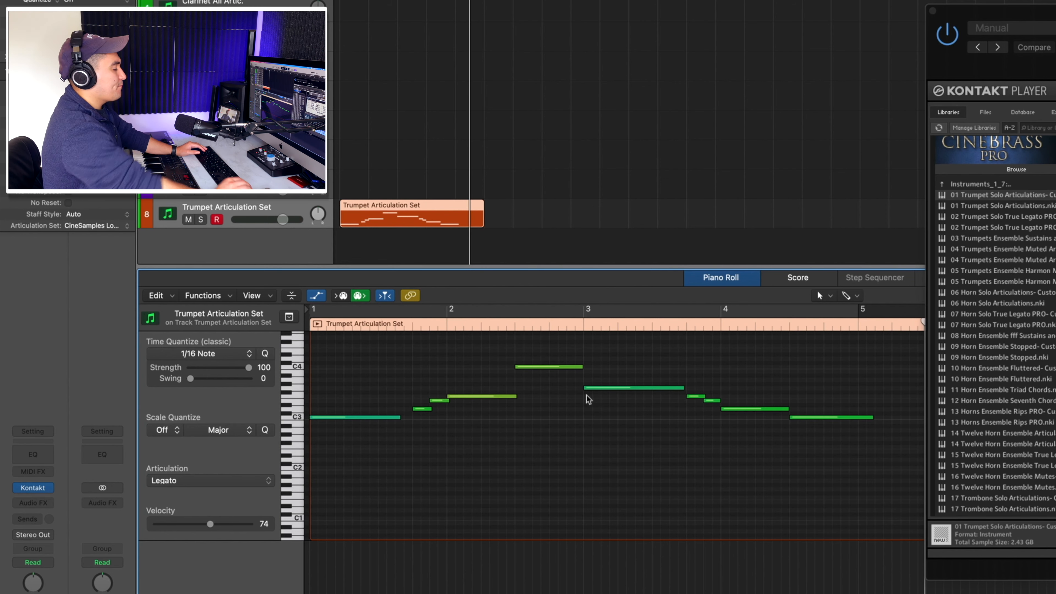
mouse_move(408, 426)
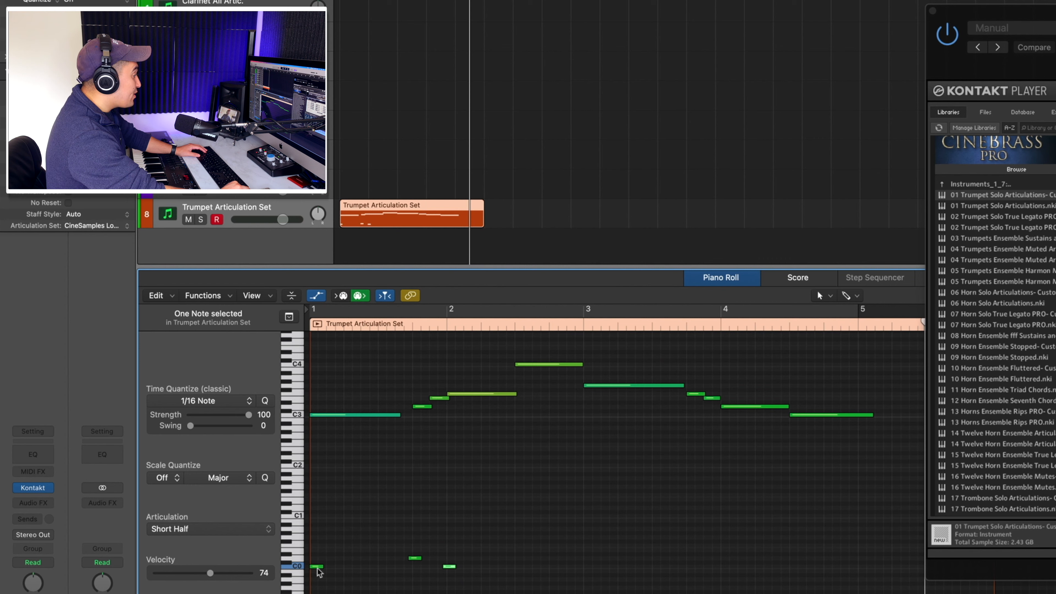
mouse_move(355, 566)
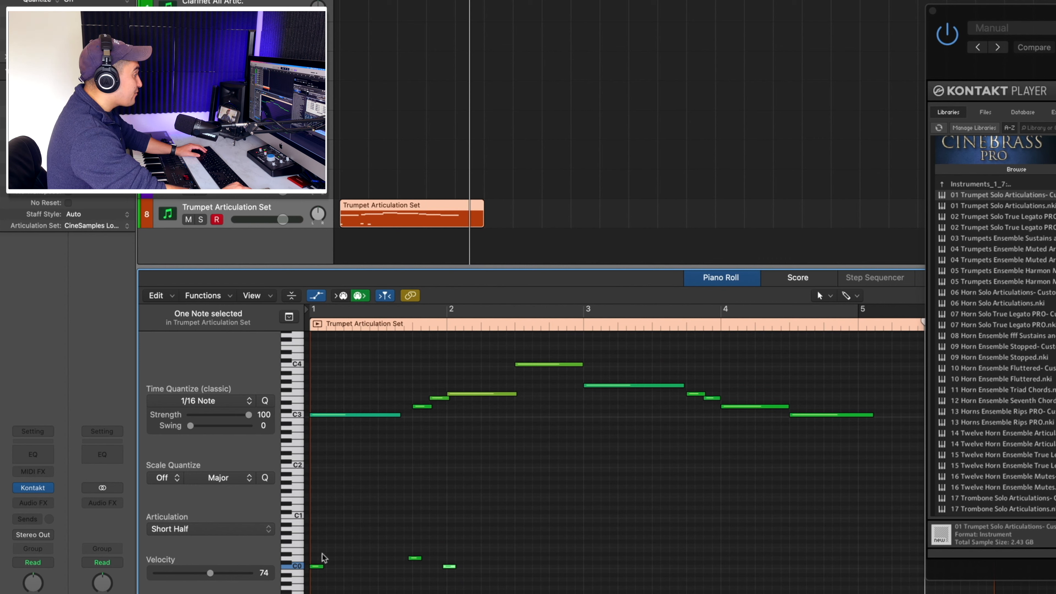
mouse_move(338, 573)
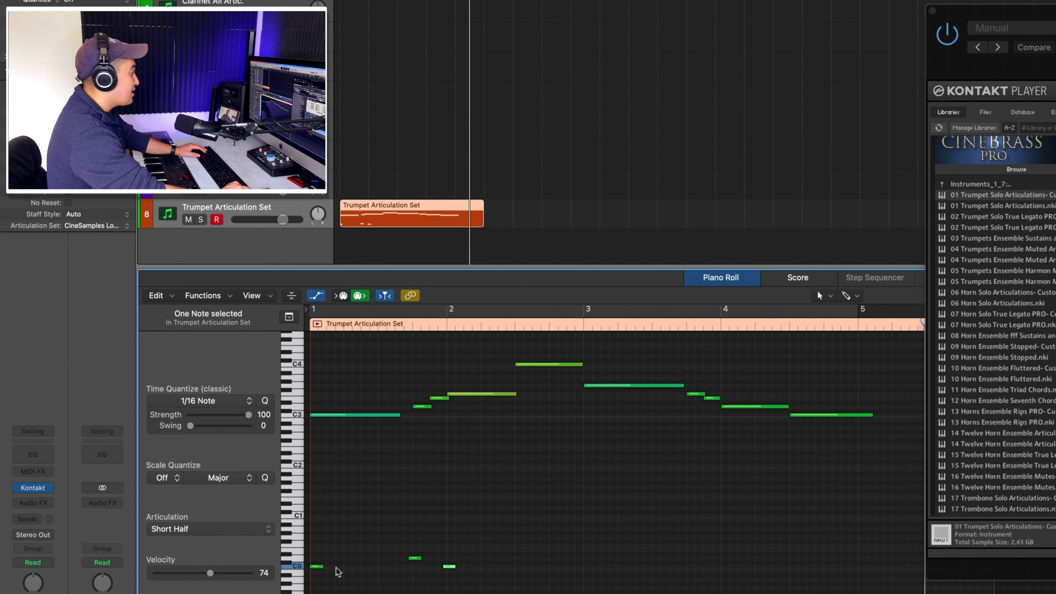
mouse_move(356, 415)
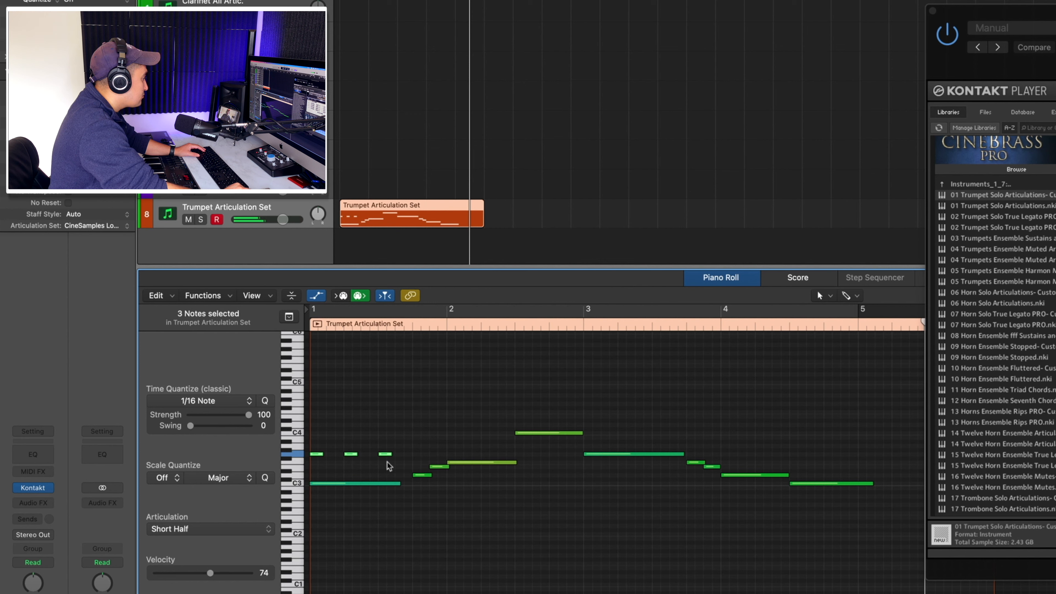
Give the three selected short notes the Short 8ths articulation.
left_click(210, 529)
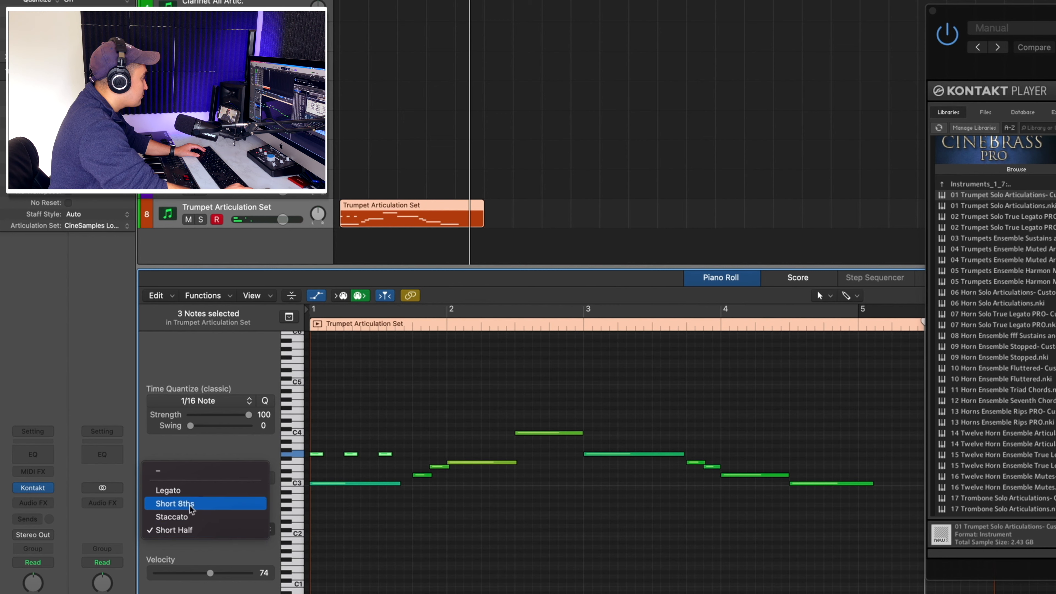
left_click(167, 490)
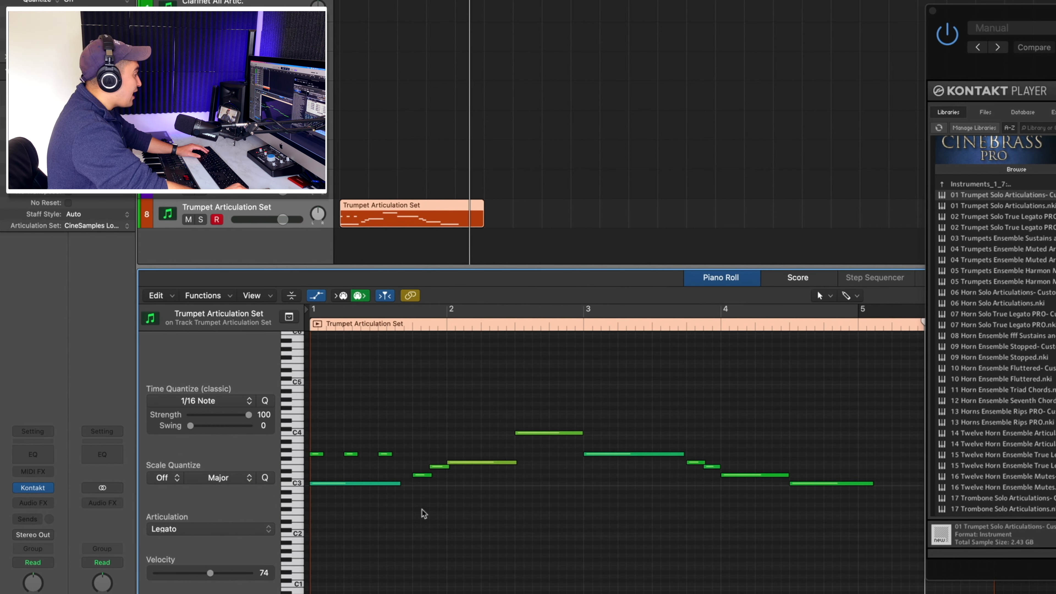
mouse_move(405, 475)
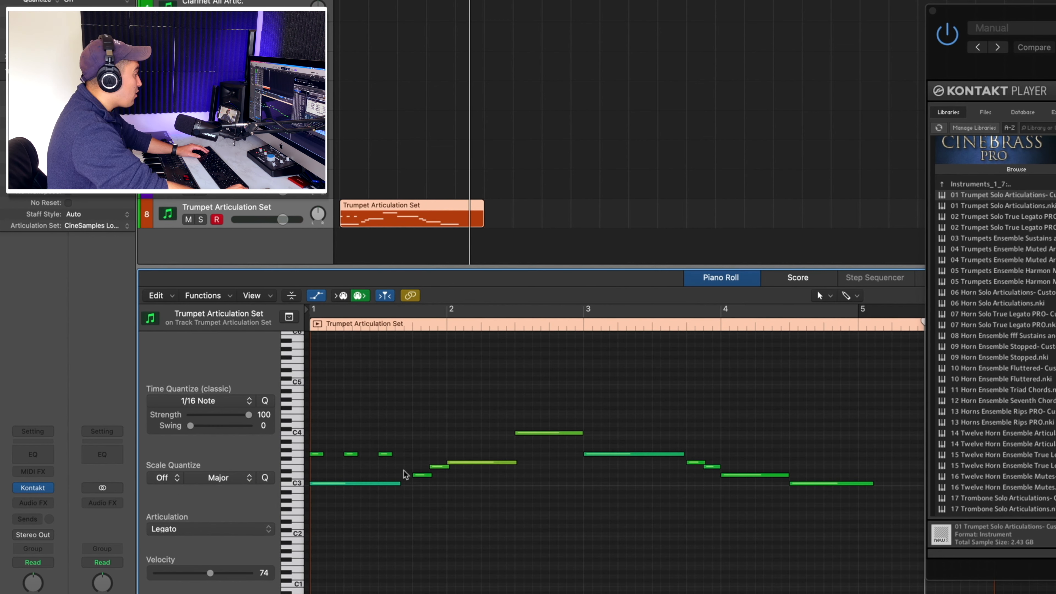